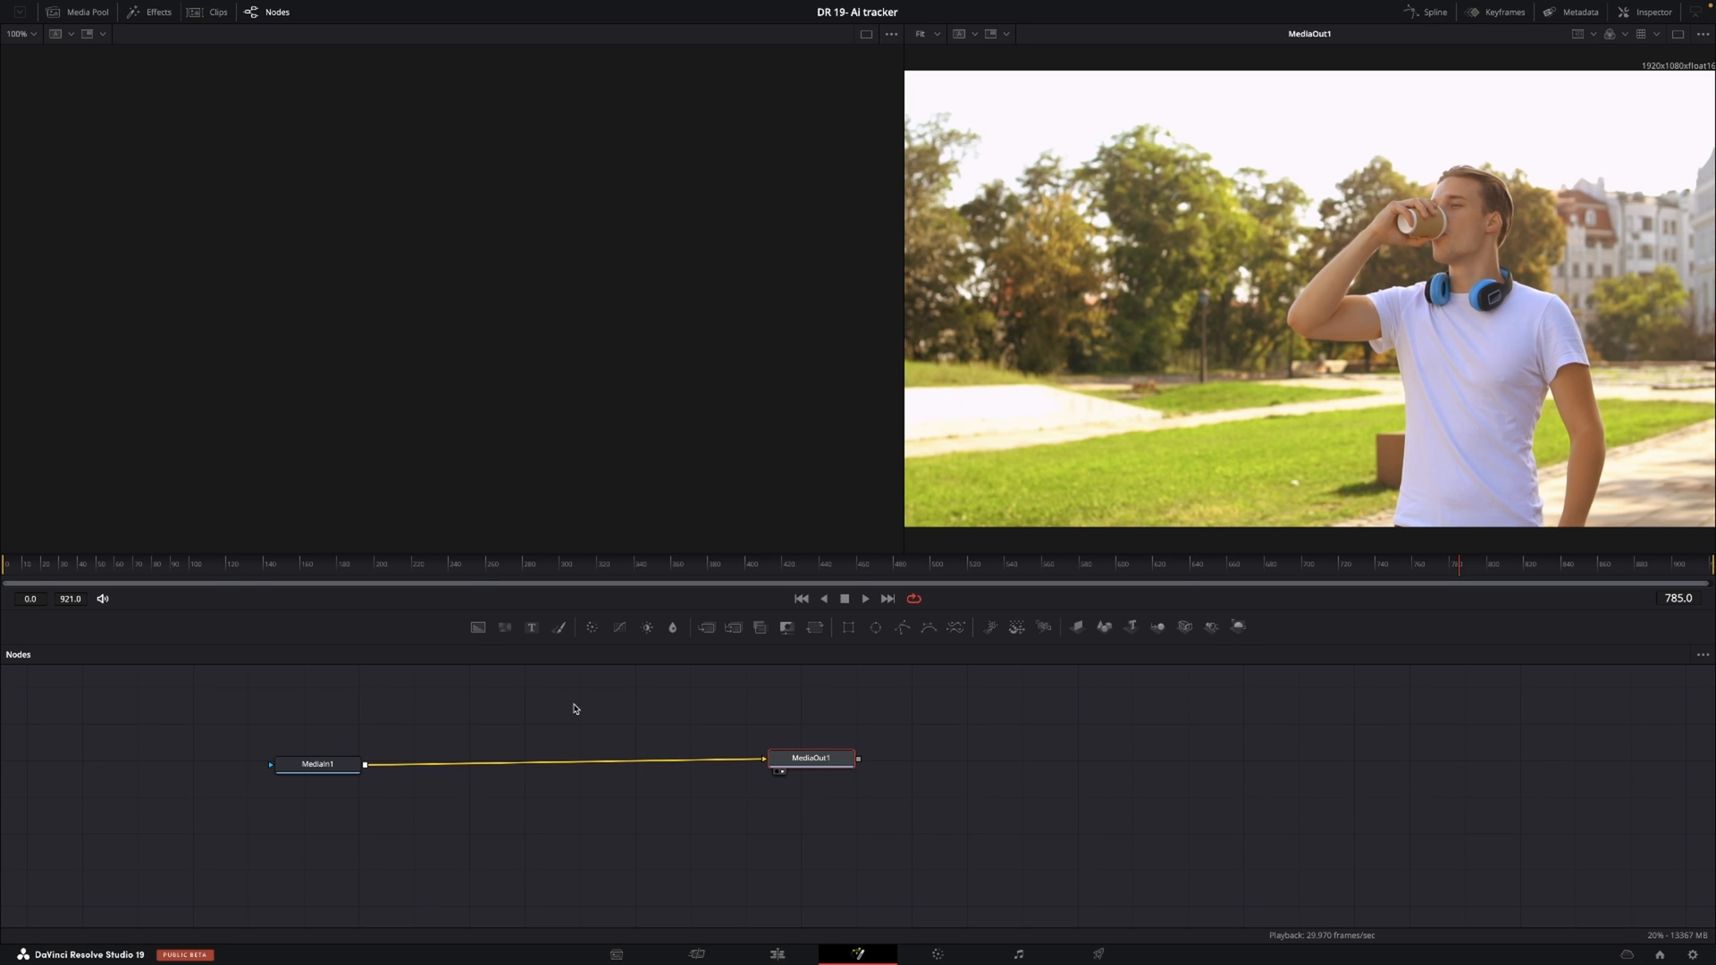
mouse_move(558, 671)
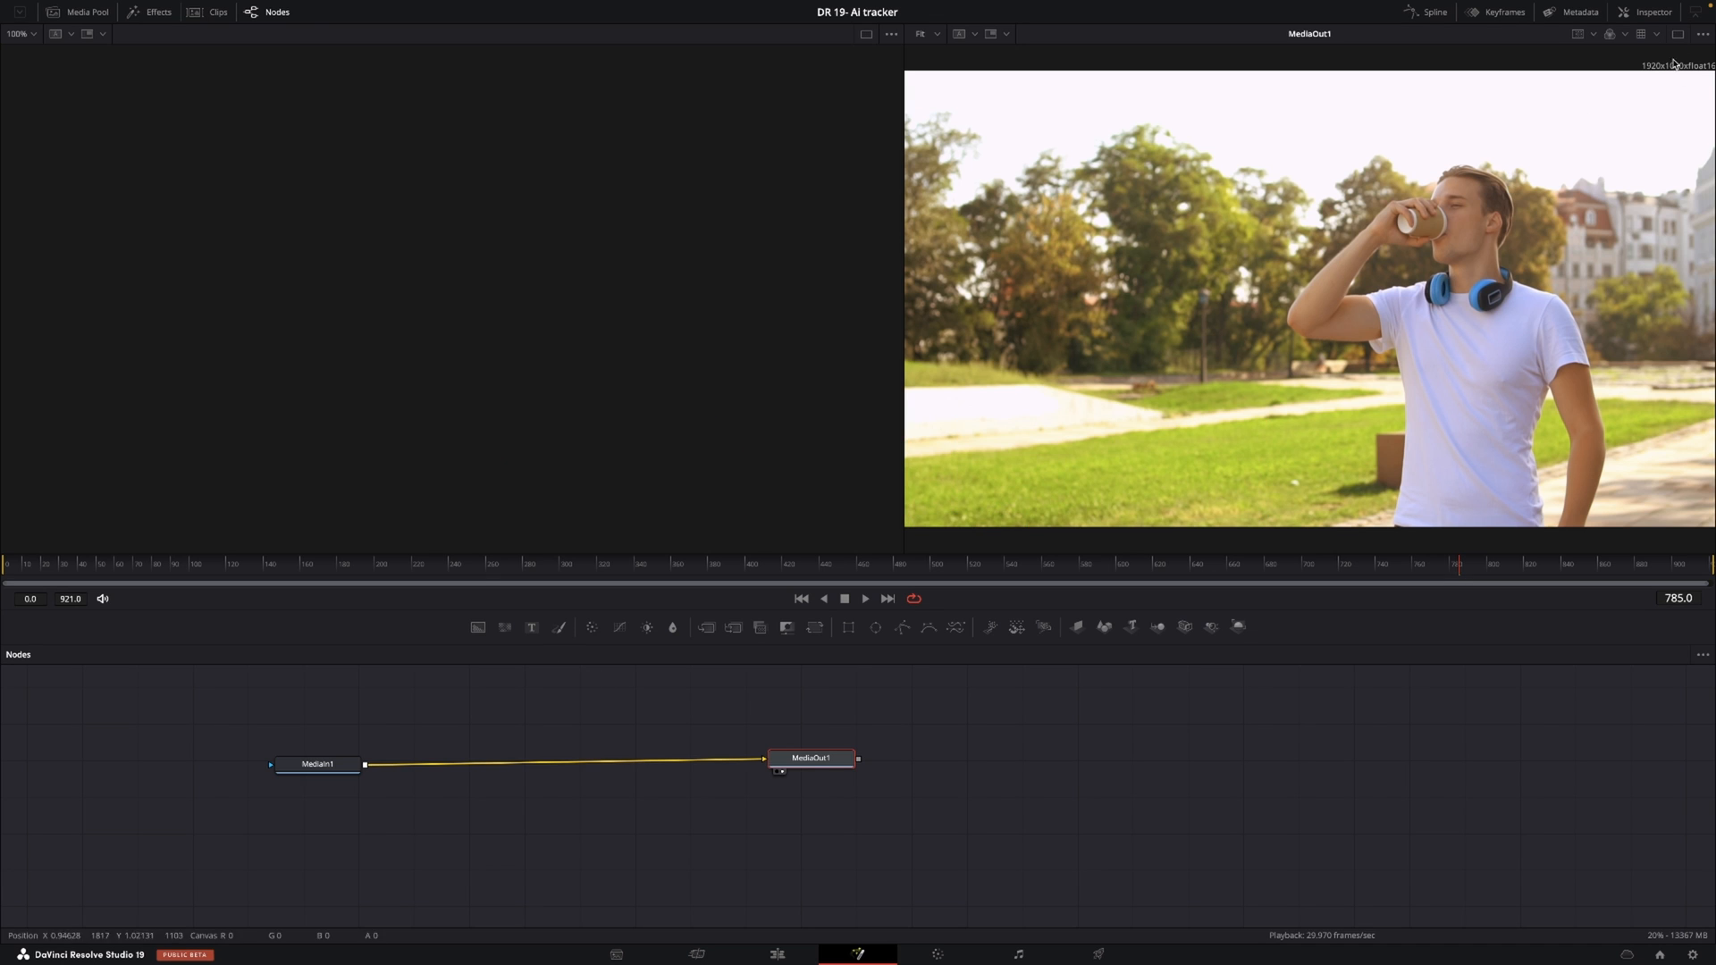
mouse_move(1464, 356)
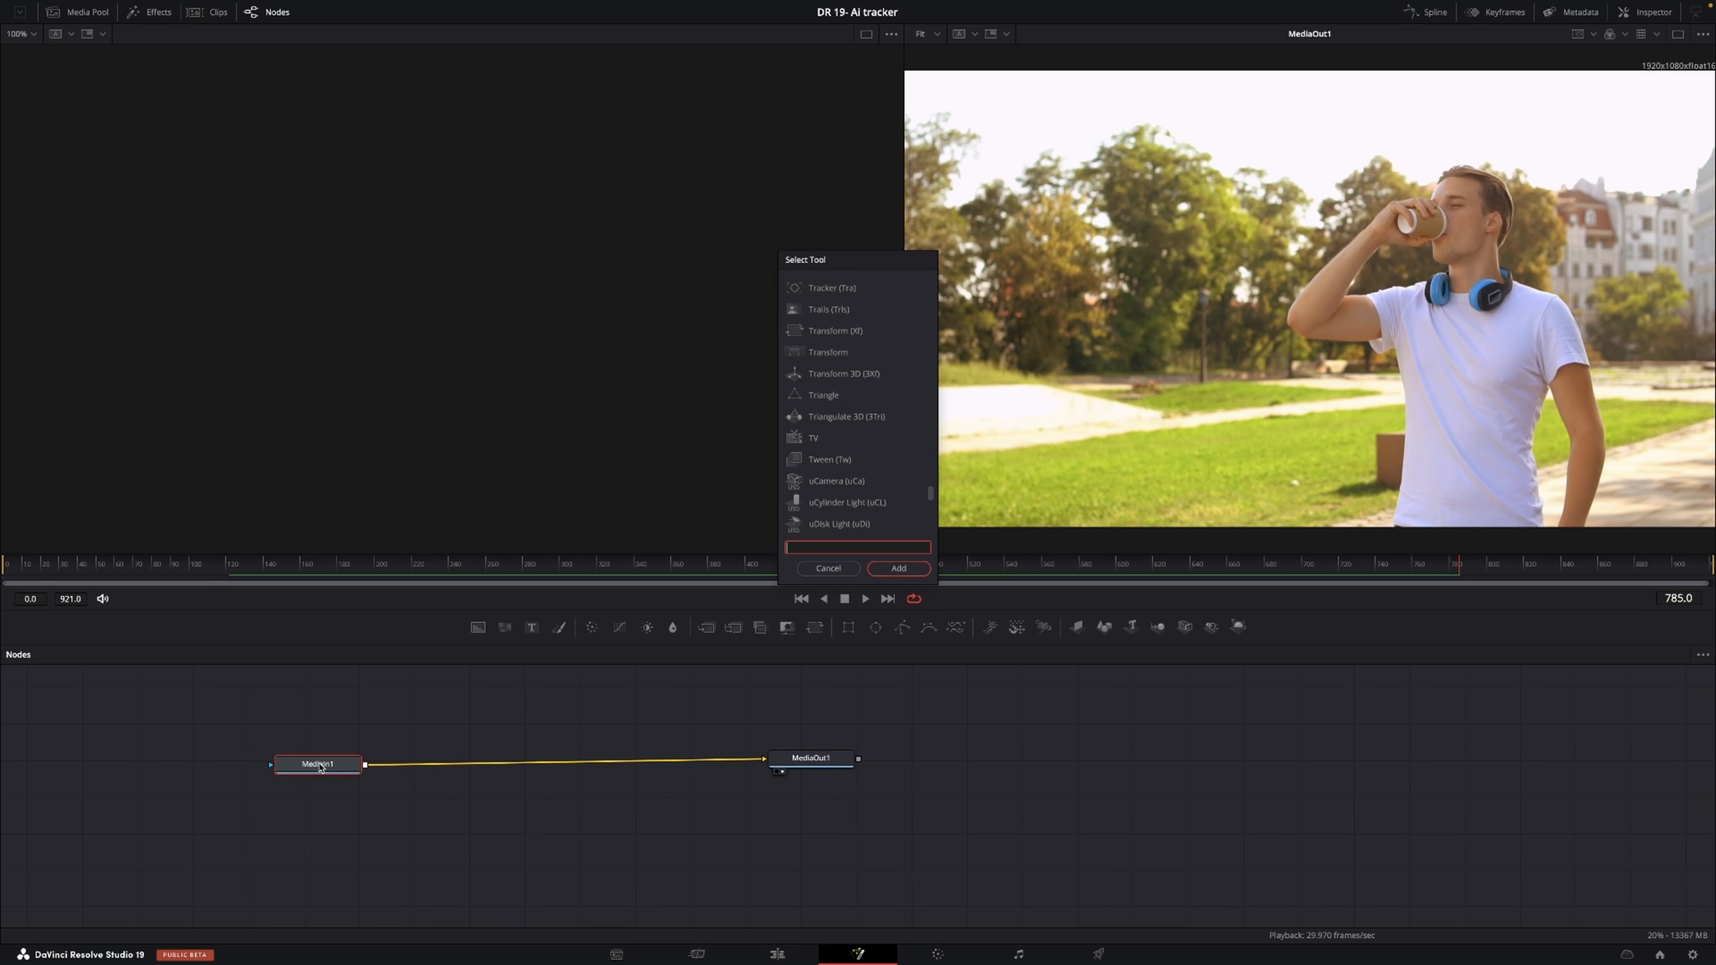
Step: Insert a Tracker node between MediaIn1 and MediaOut1 and show it in the Inspector
text(tra)
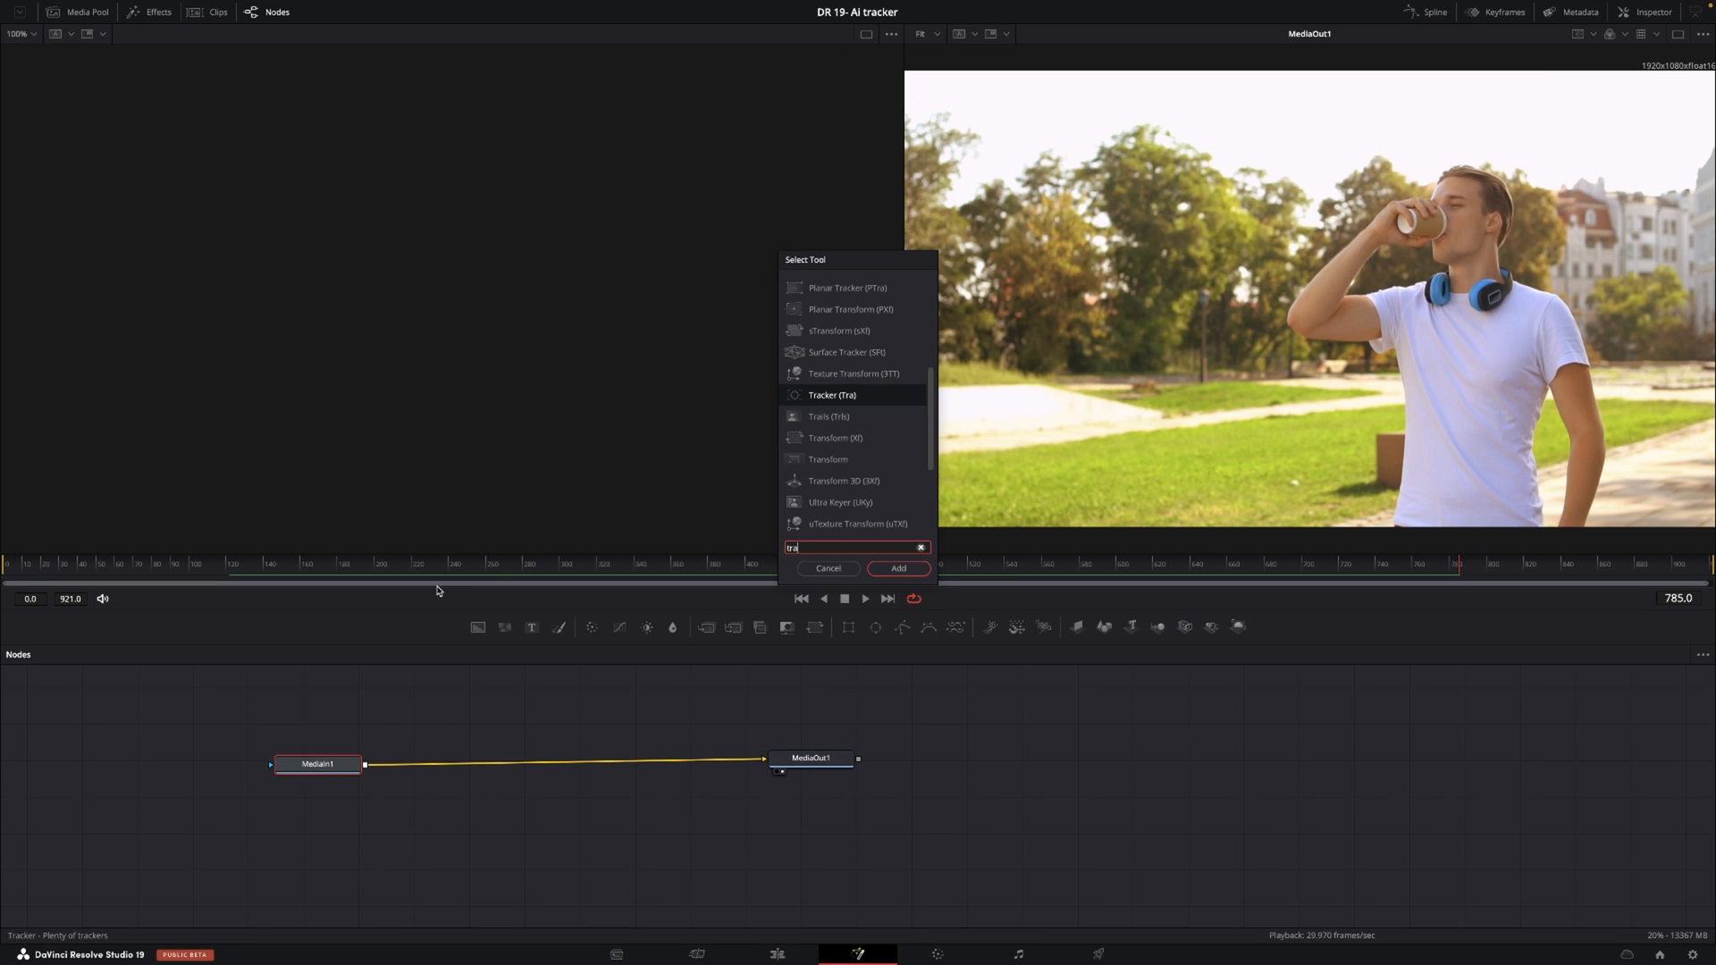
click(897, 569)
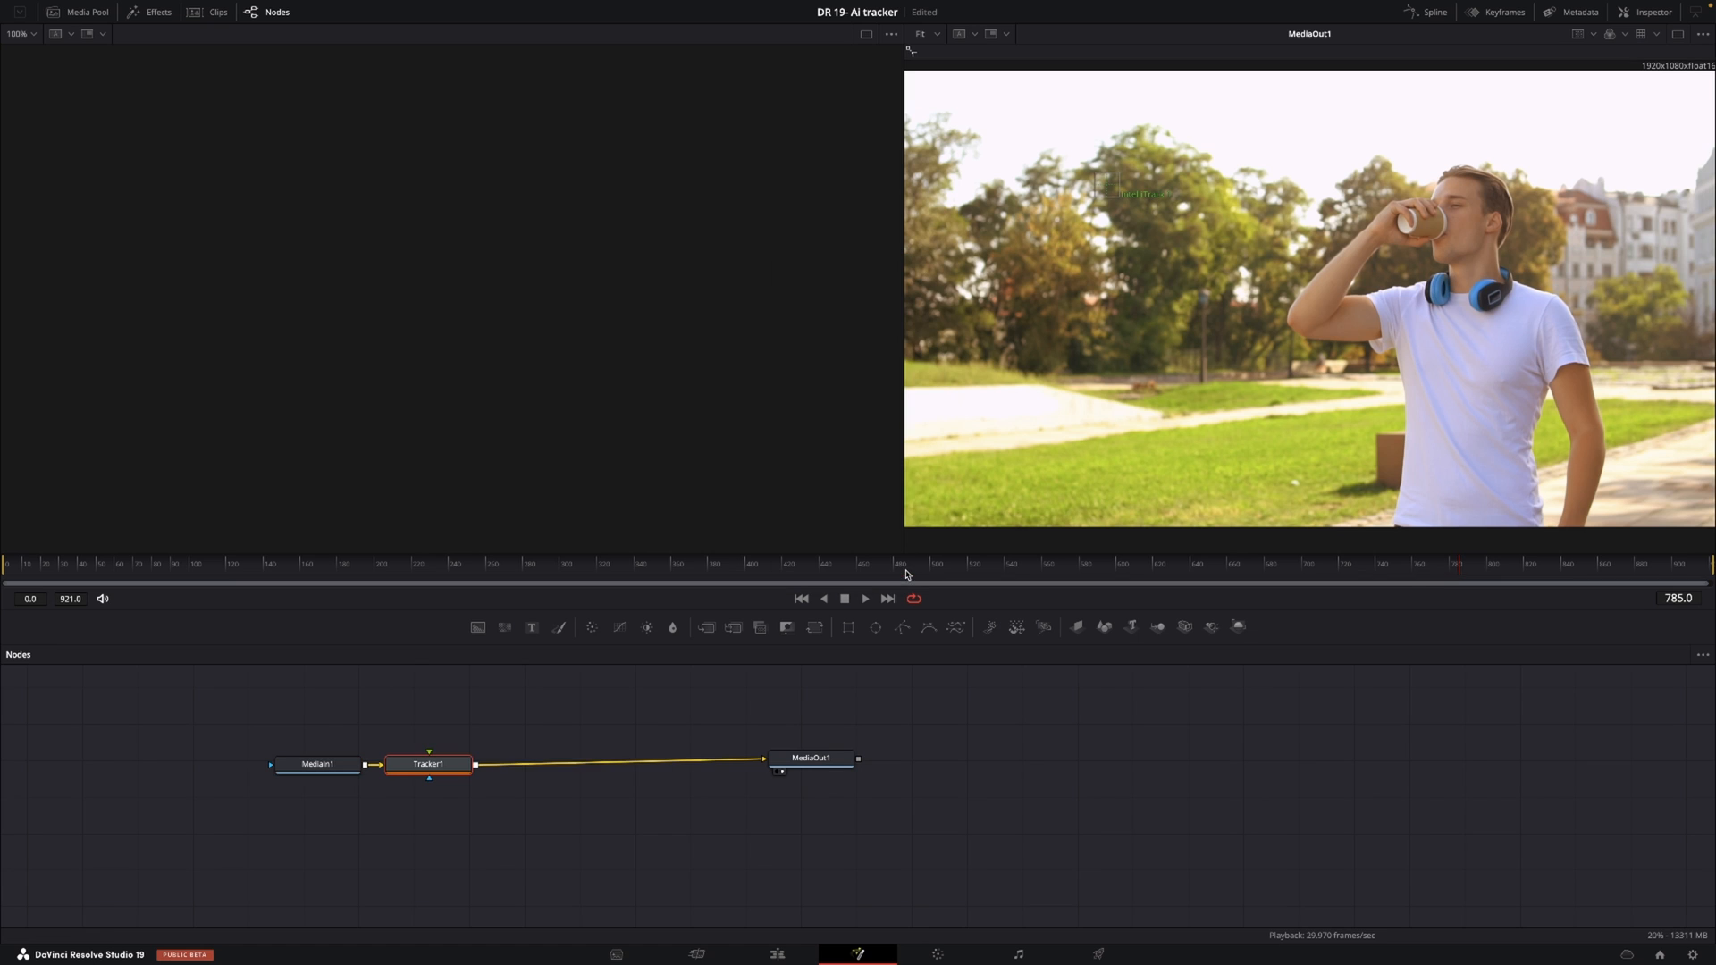
mouse_move(322, 842)
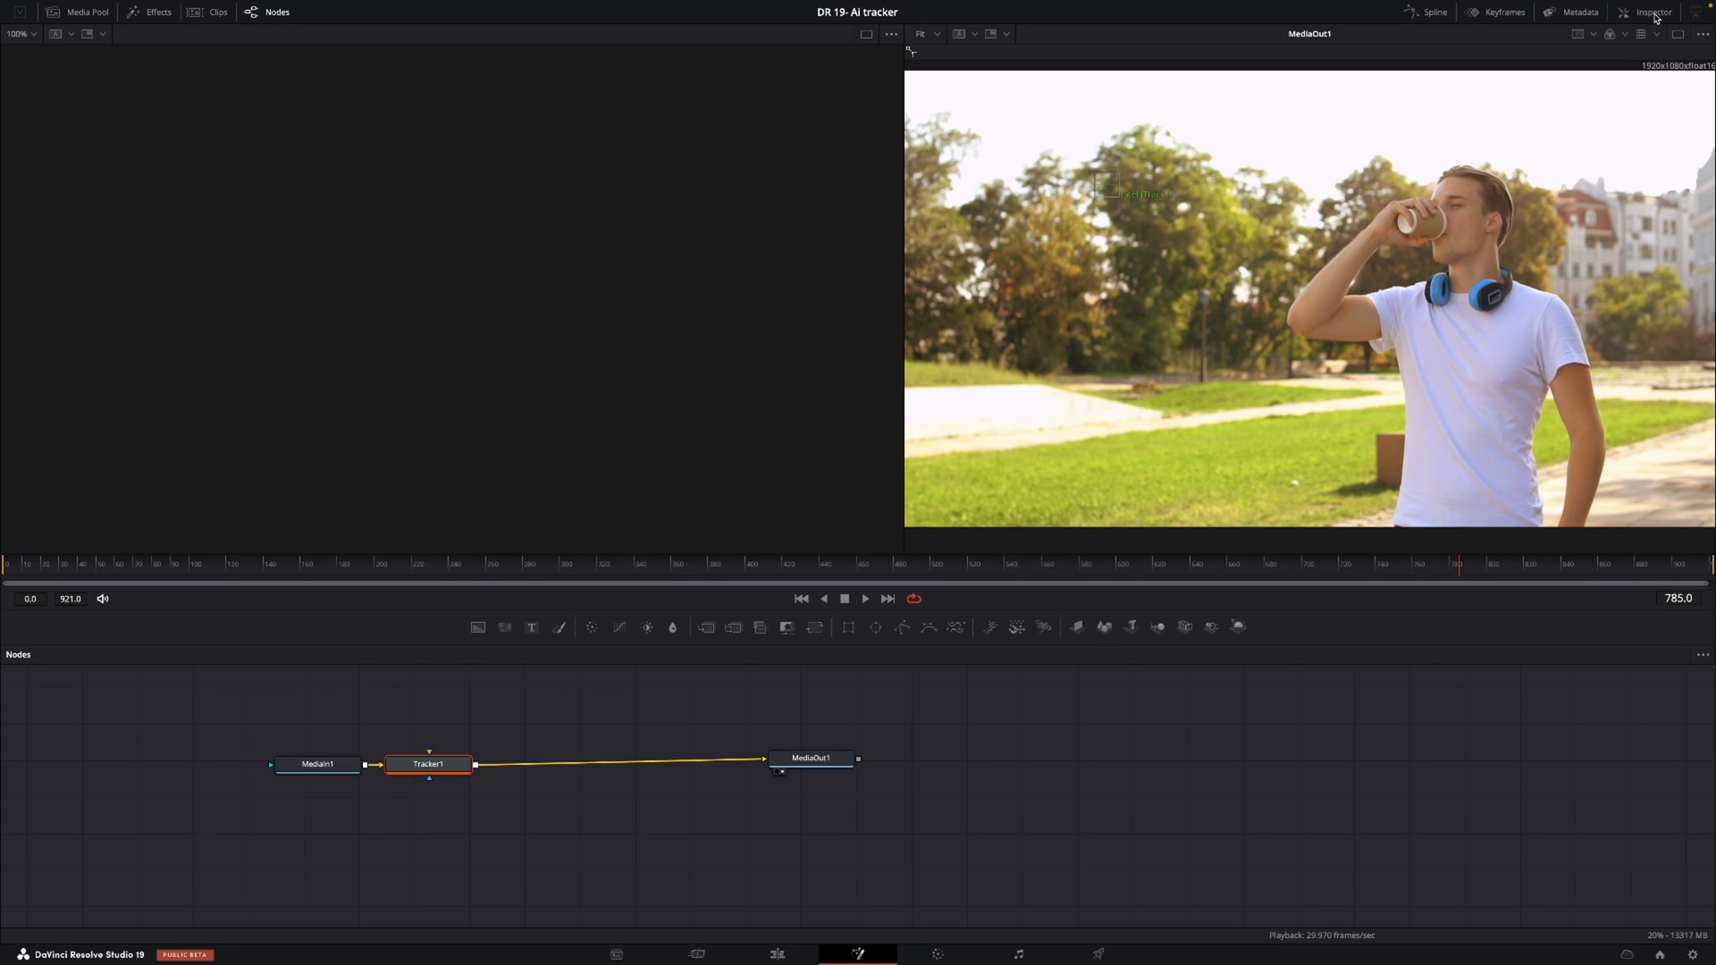
click(1651, 12)
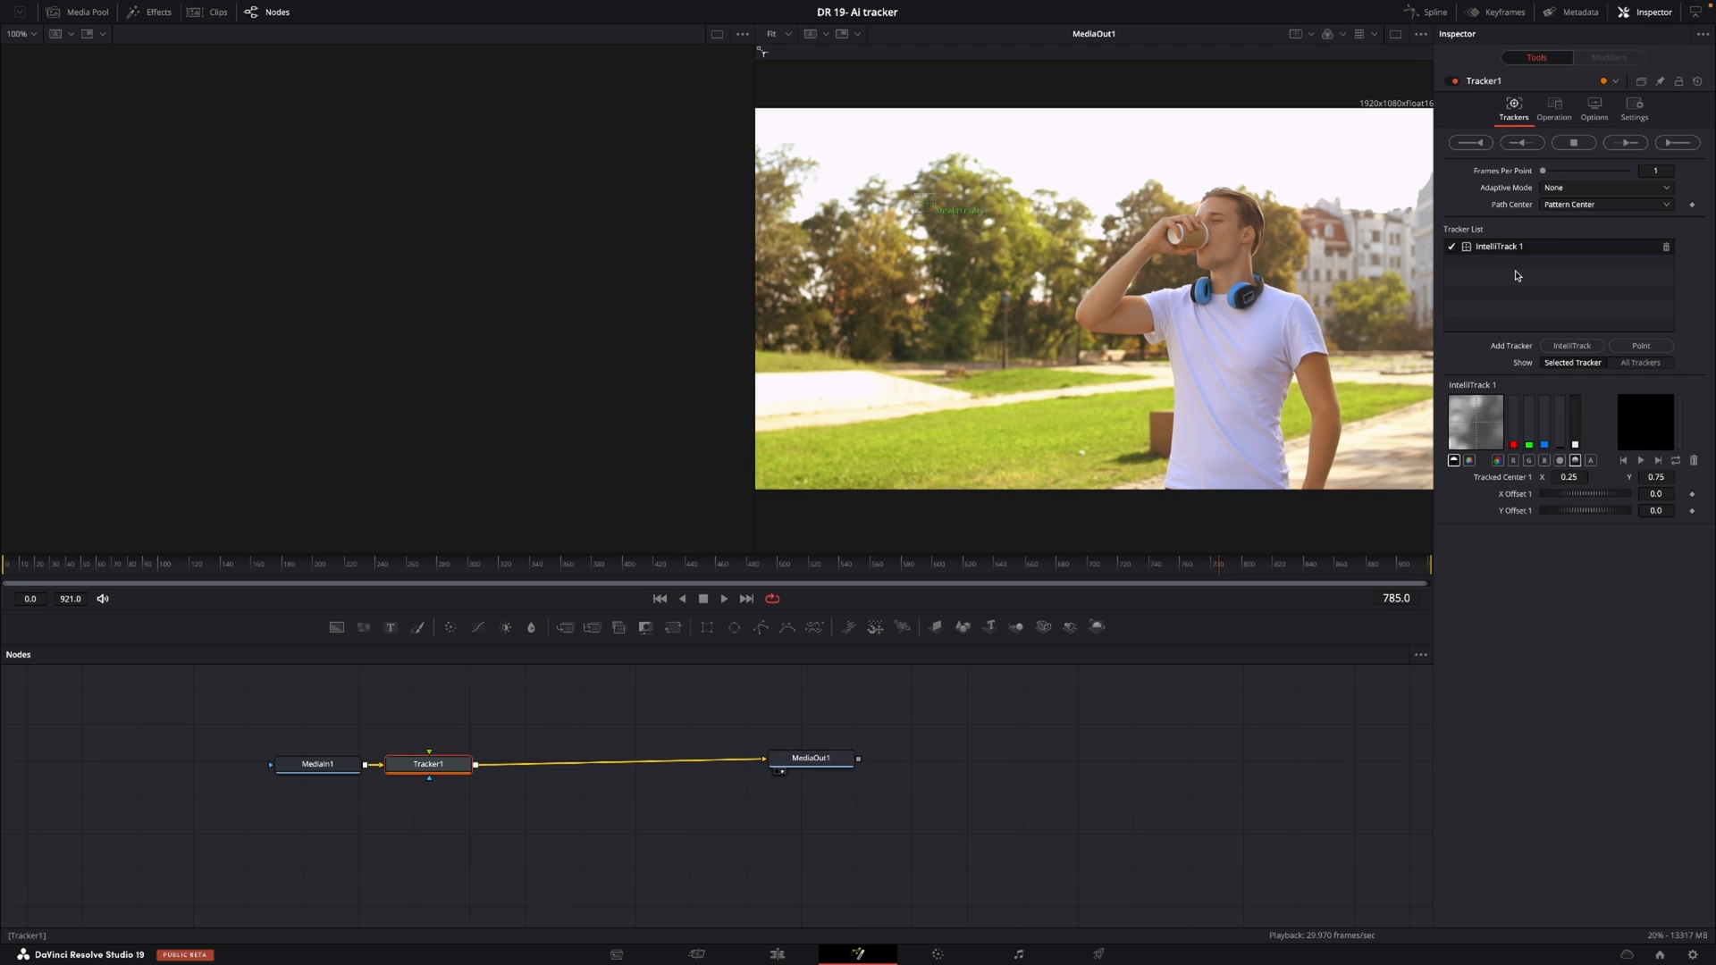
mouse_move(1437, 264)
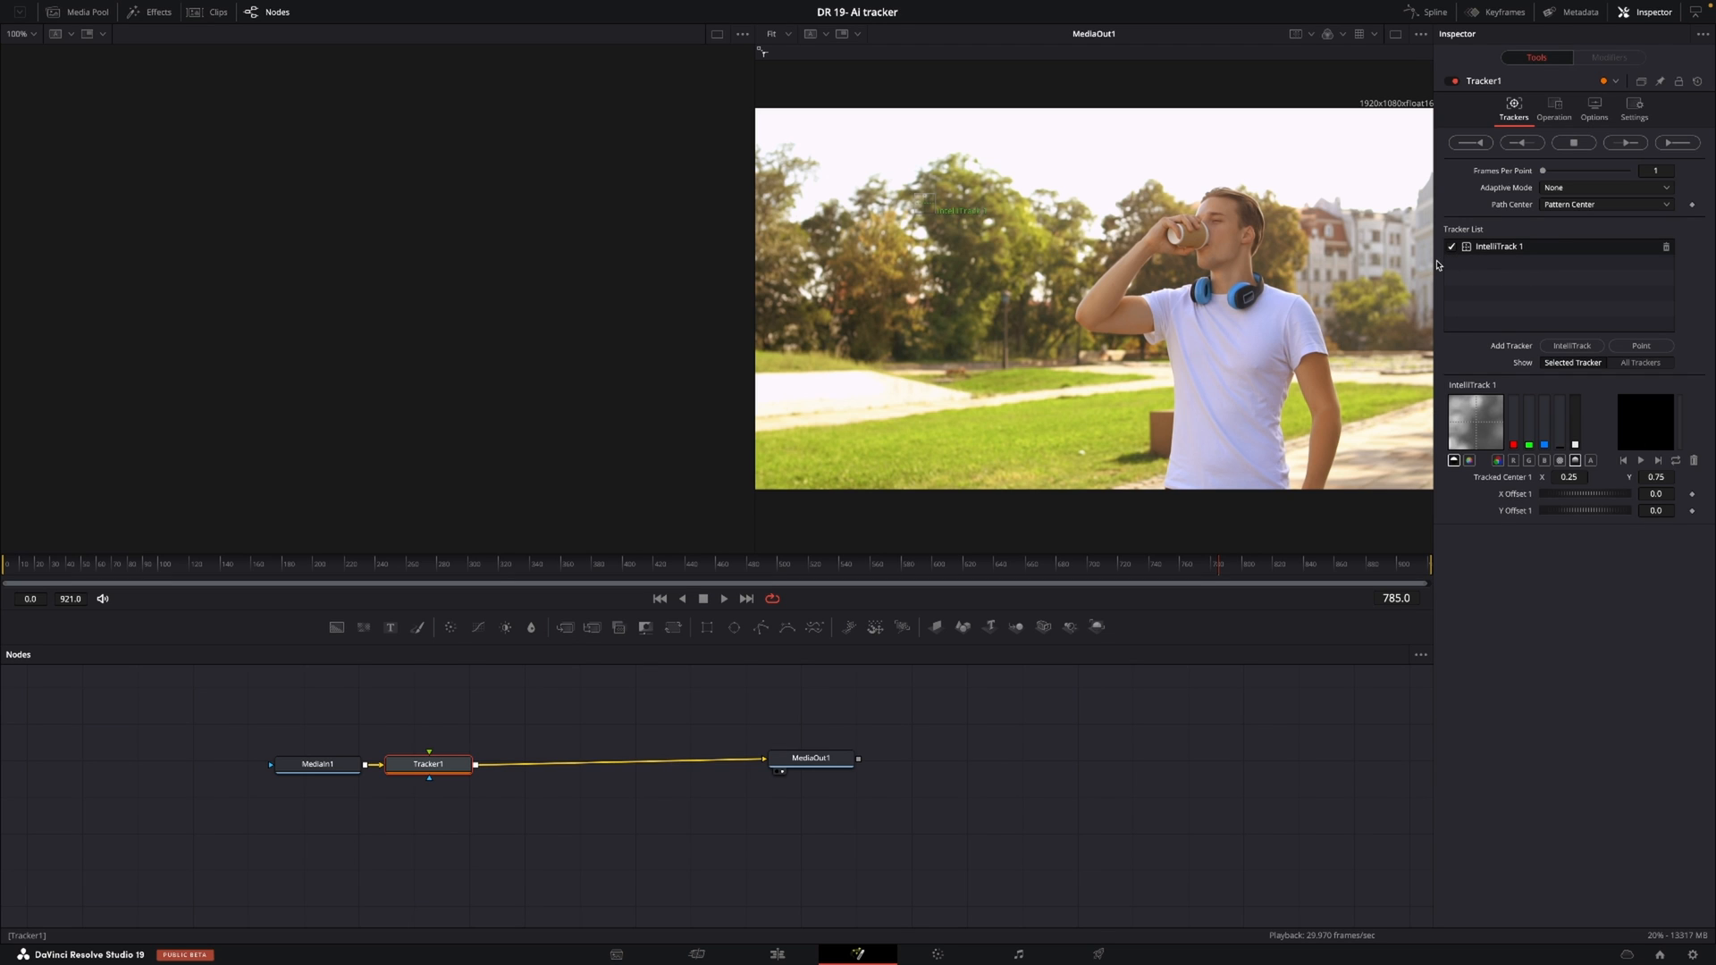
Step: At frame 0, move the IntelliTrack pattern box onto the man's eyebrow
click(1638, 345)
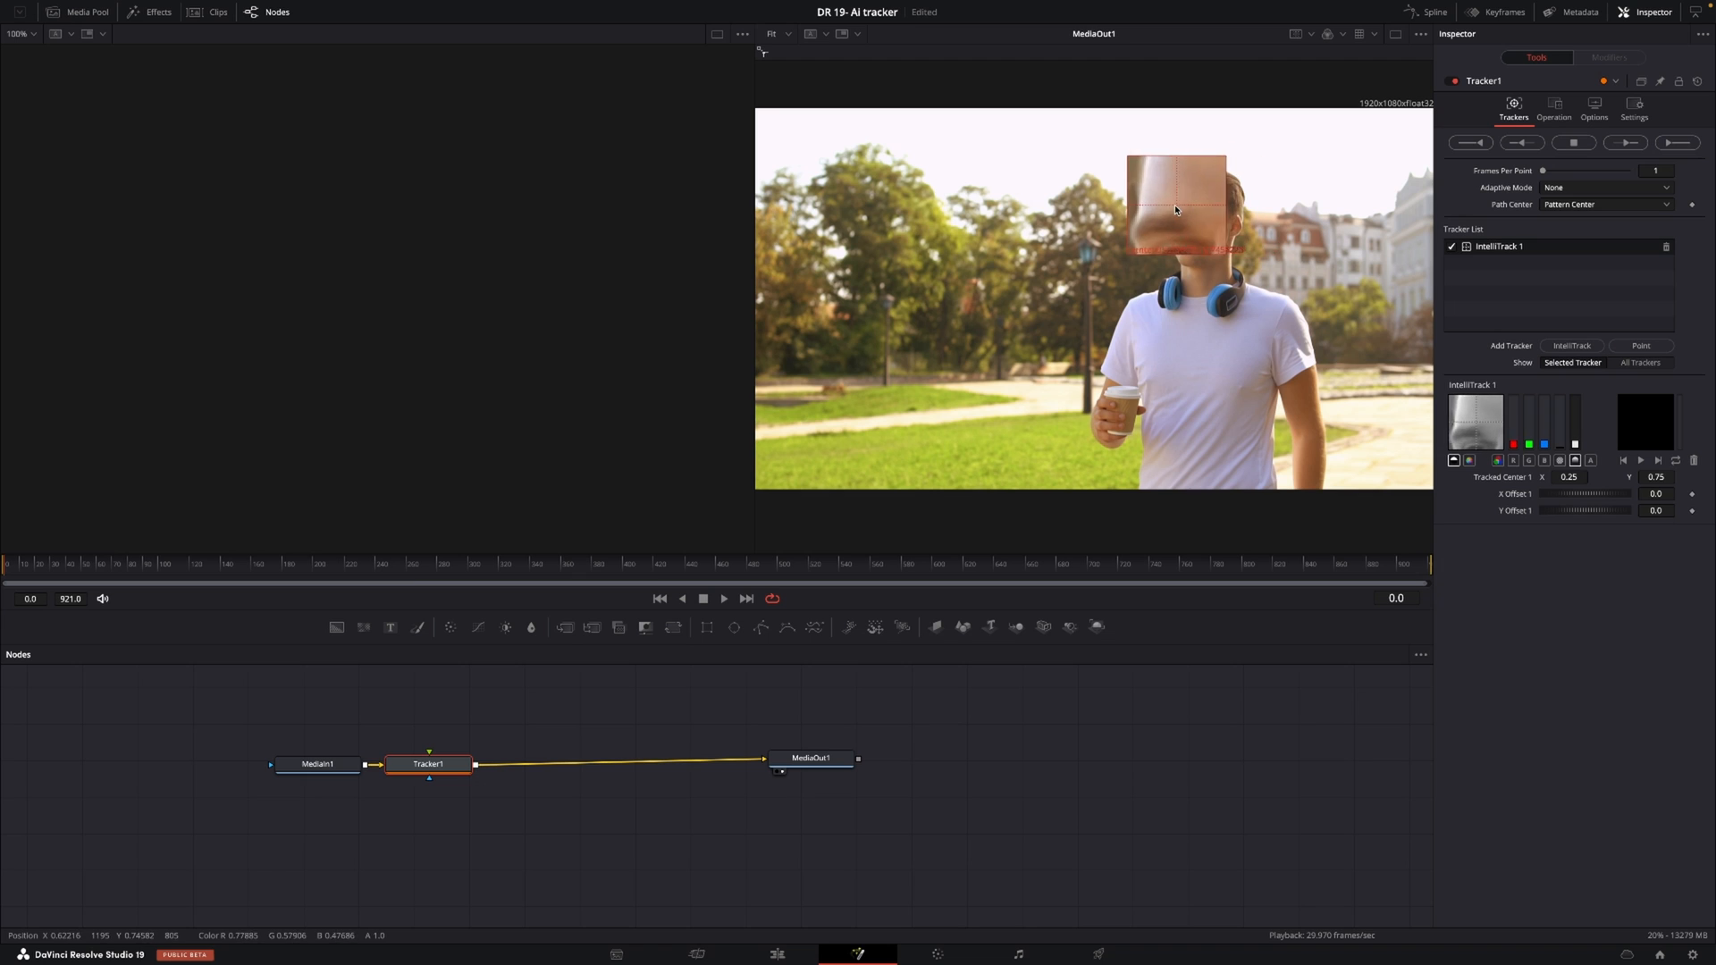
drag(1174, 208, 1199, 208)
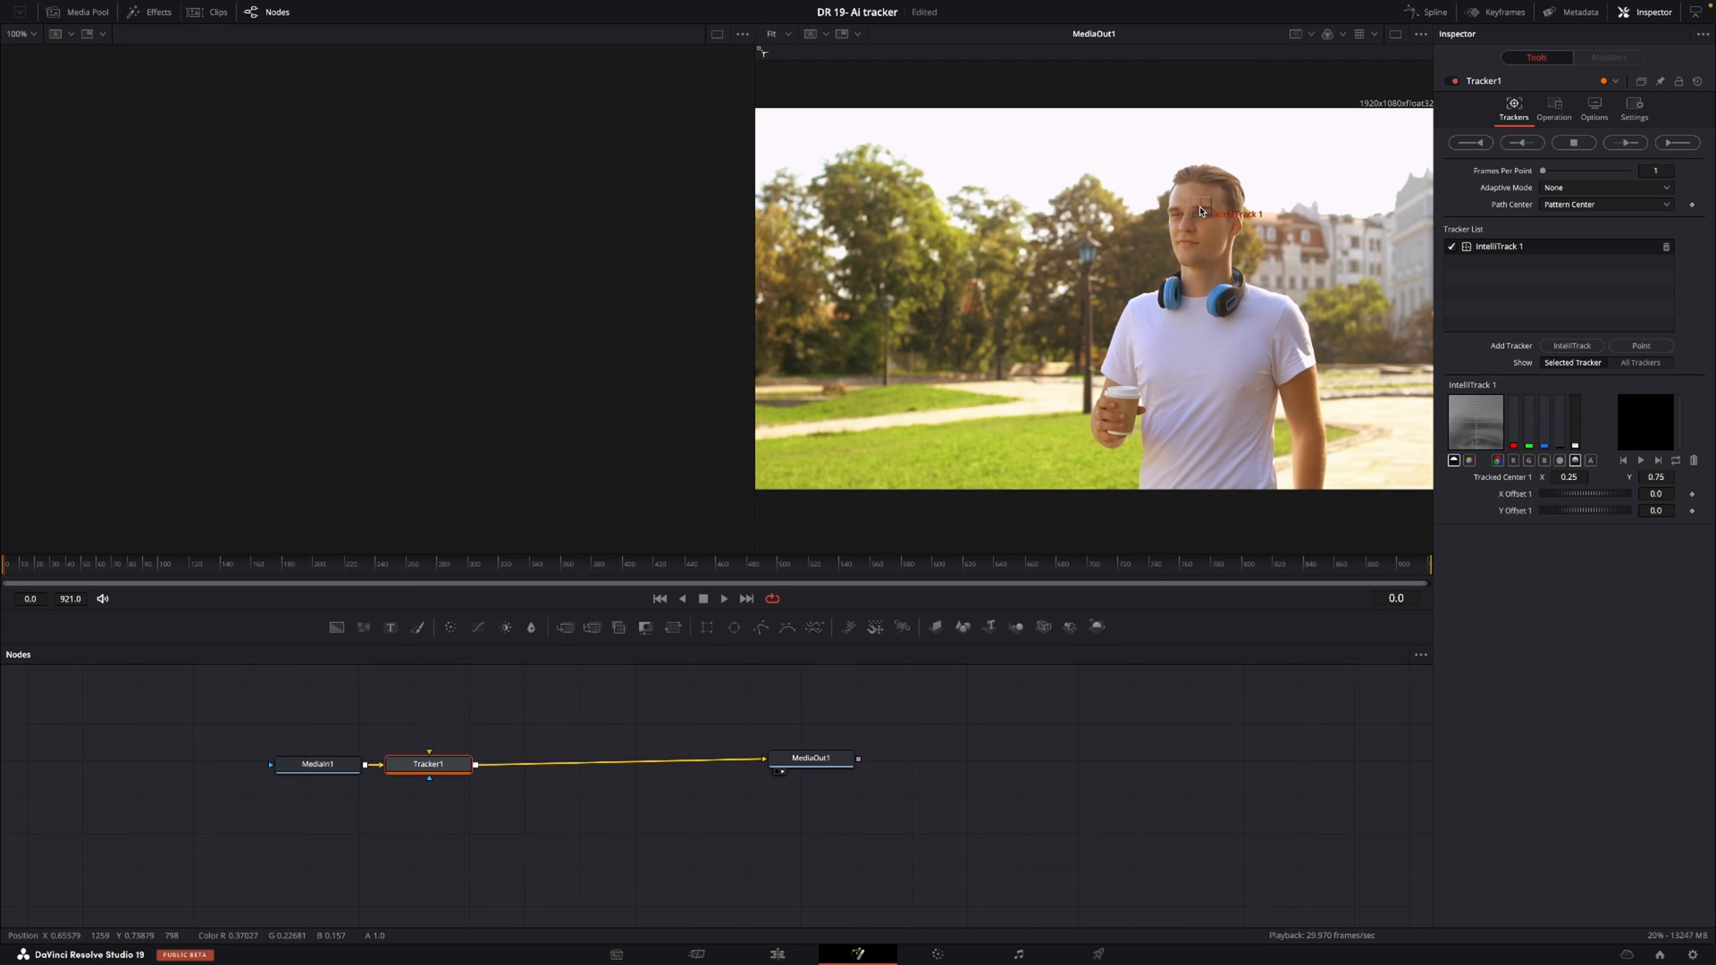
mouse_move(1336, 257)
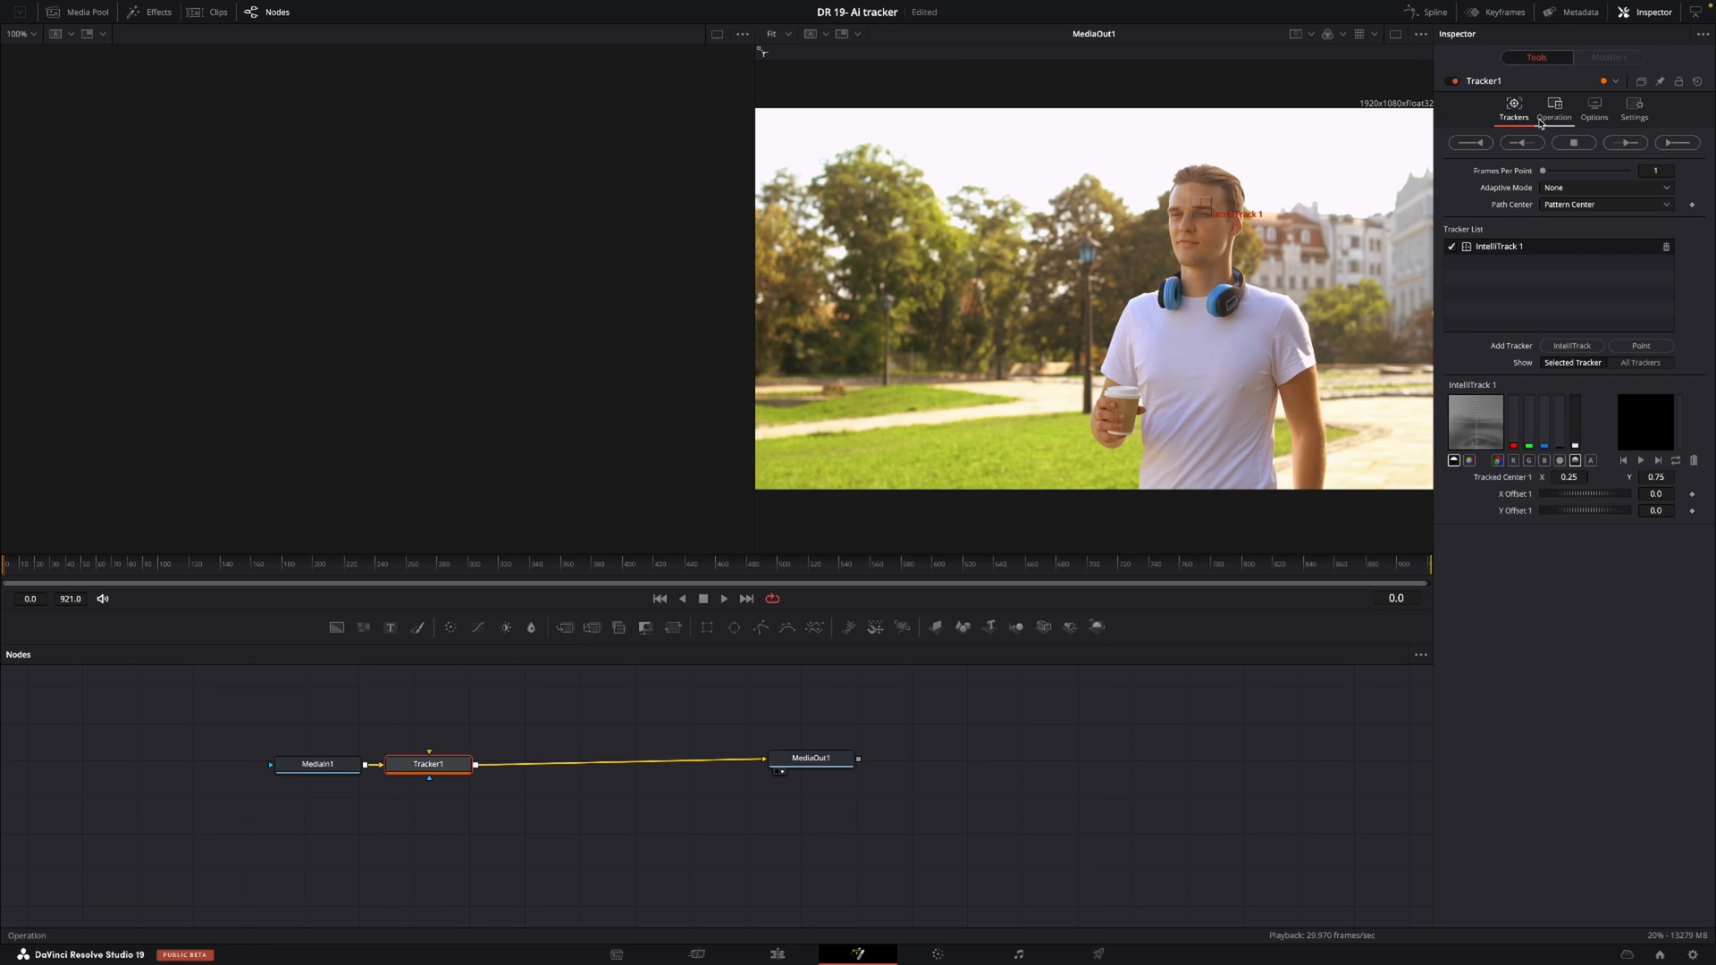
Step: Set Tracker1's operation to Match Move and choose its merge mode
click(1553, 109)
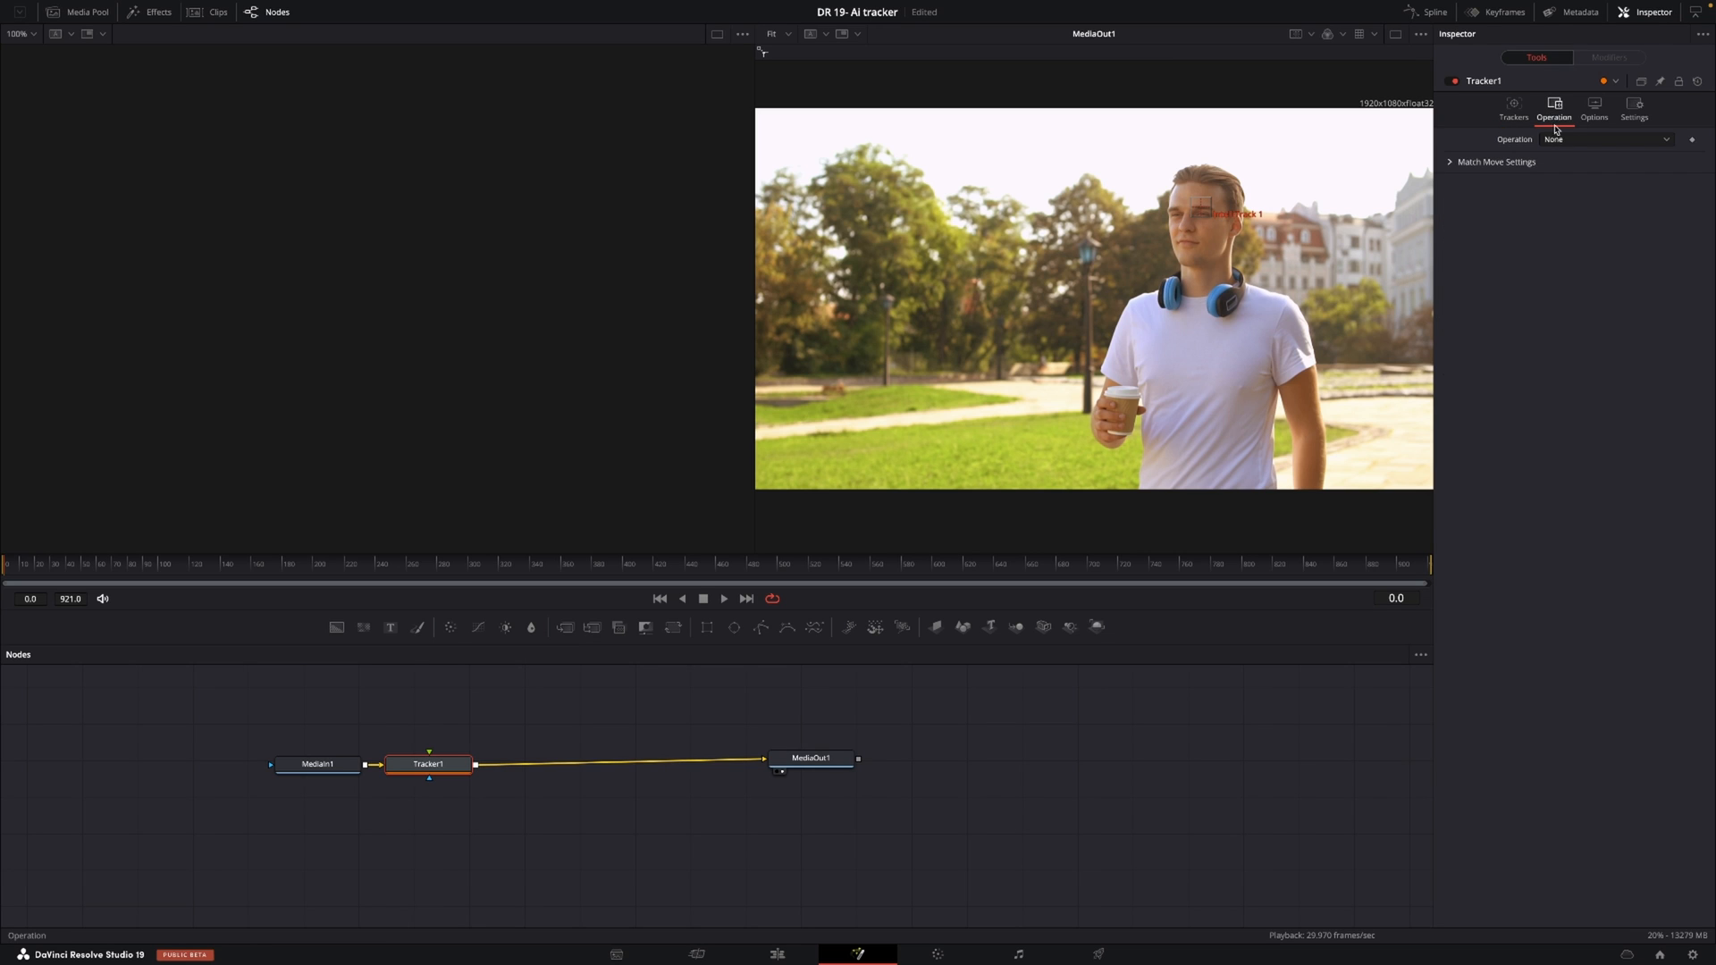
click(1603, 139)
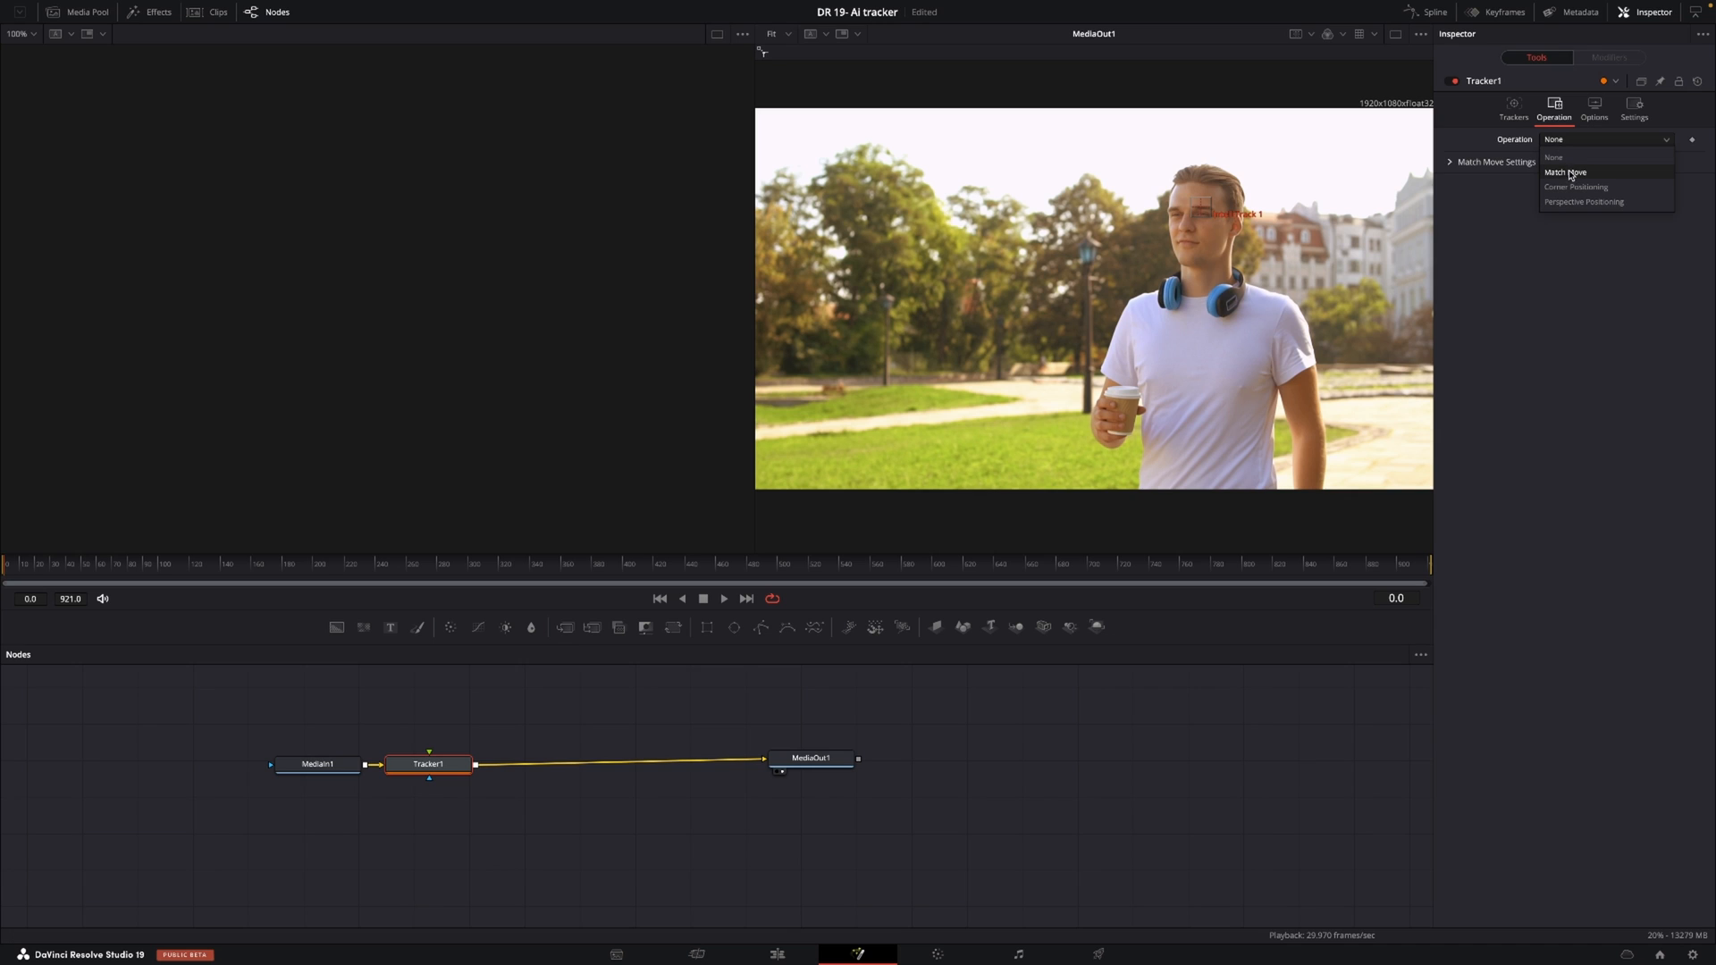
click(1567, 172)
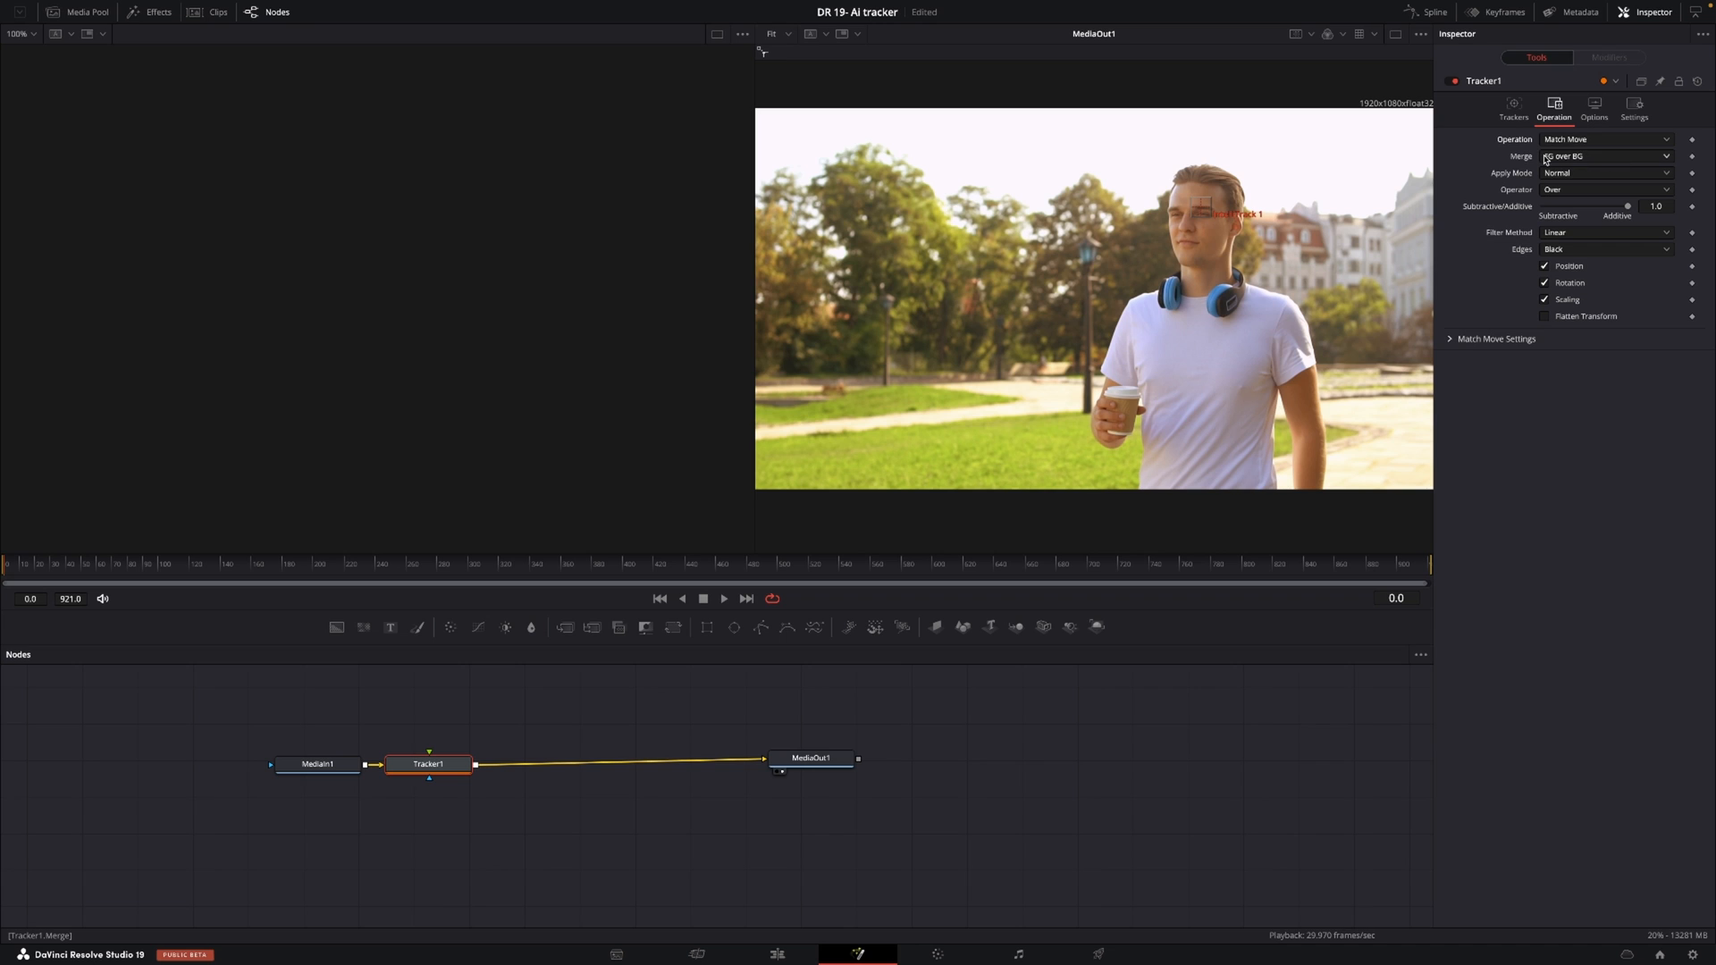
click(1603, 156)
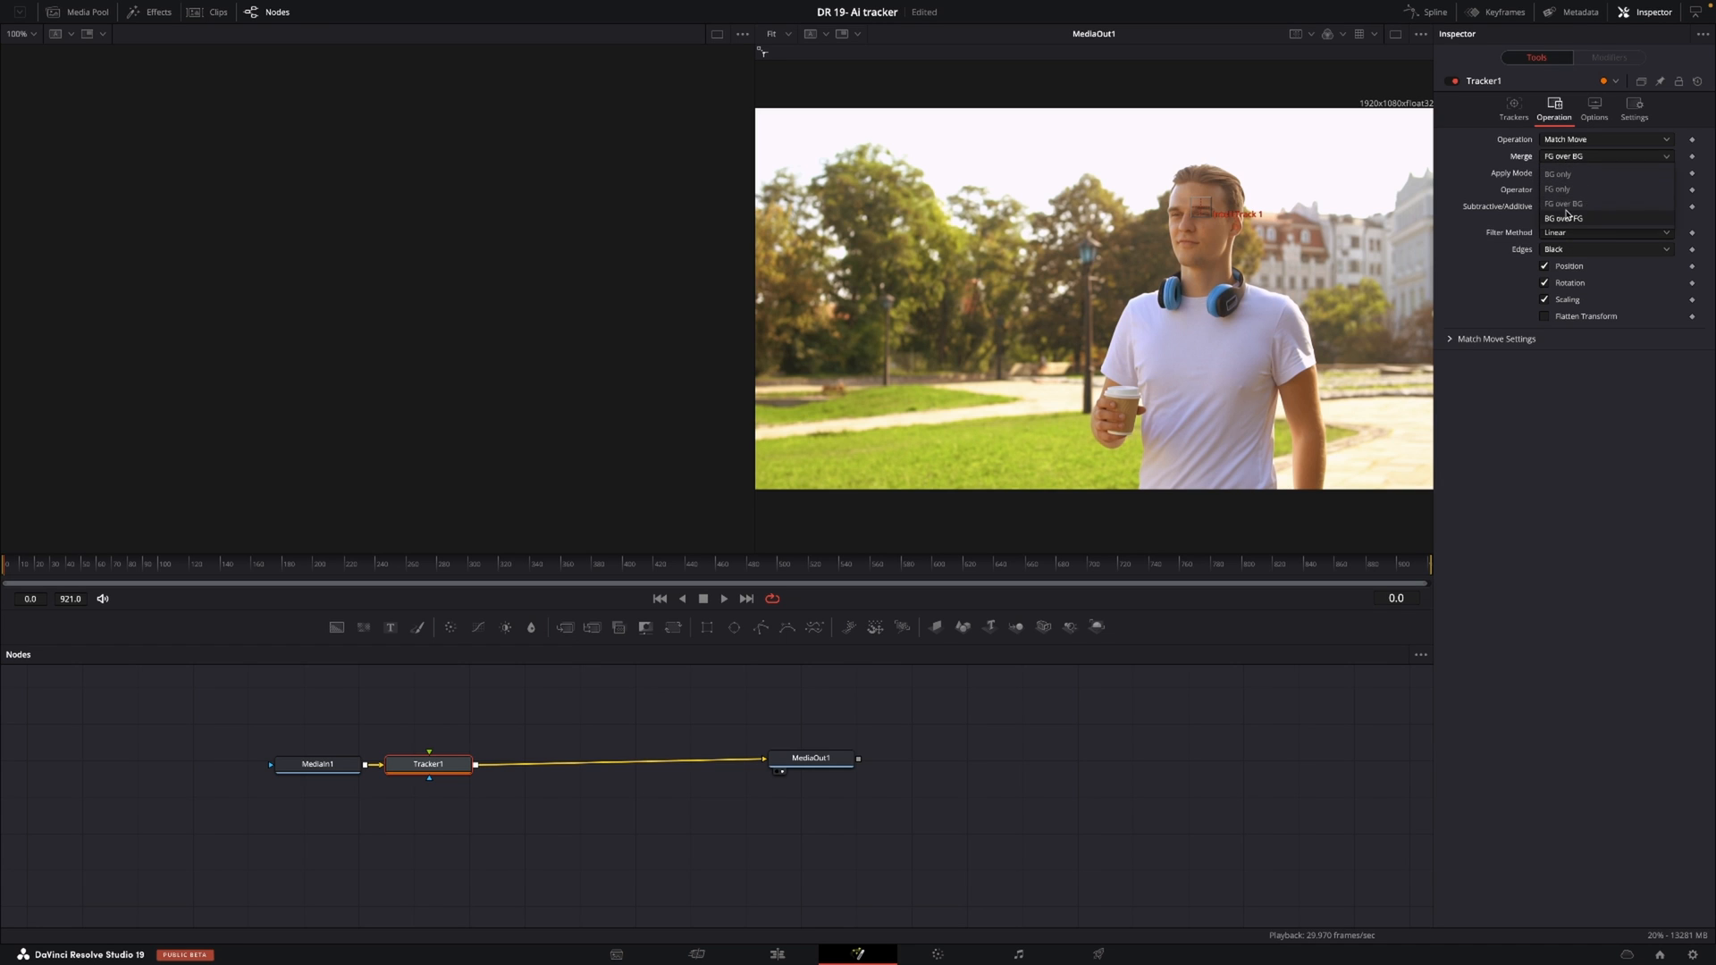
click(1513, 111)
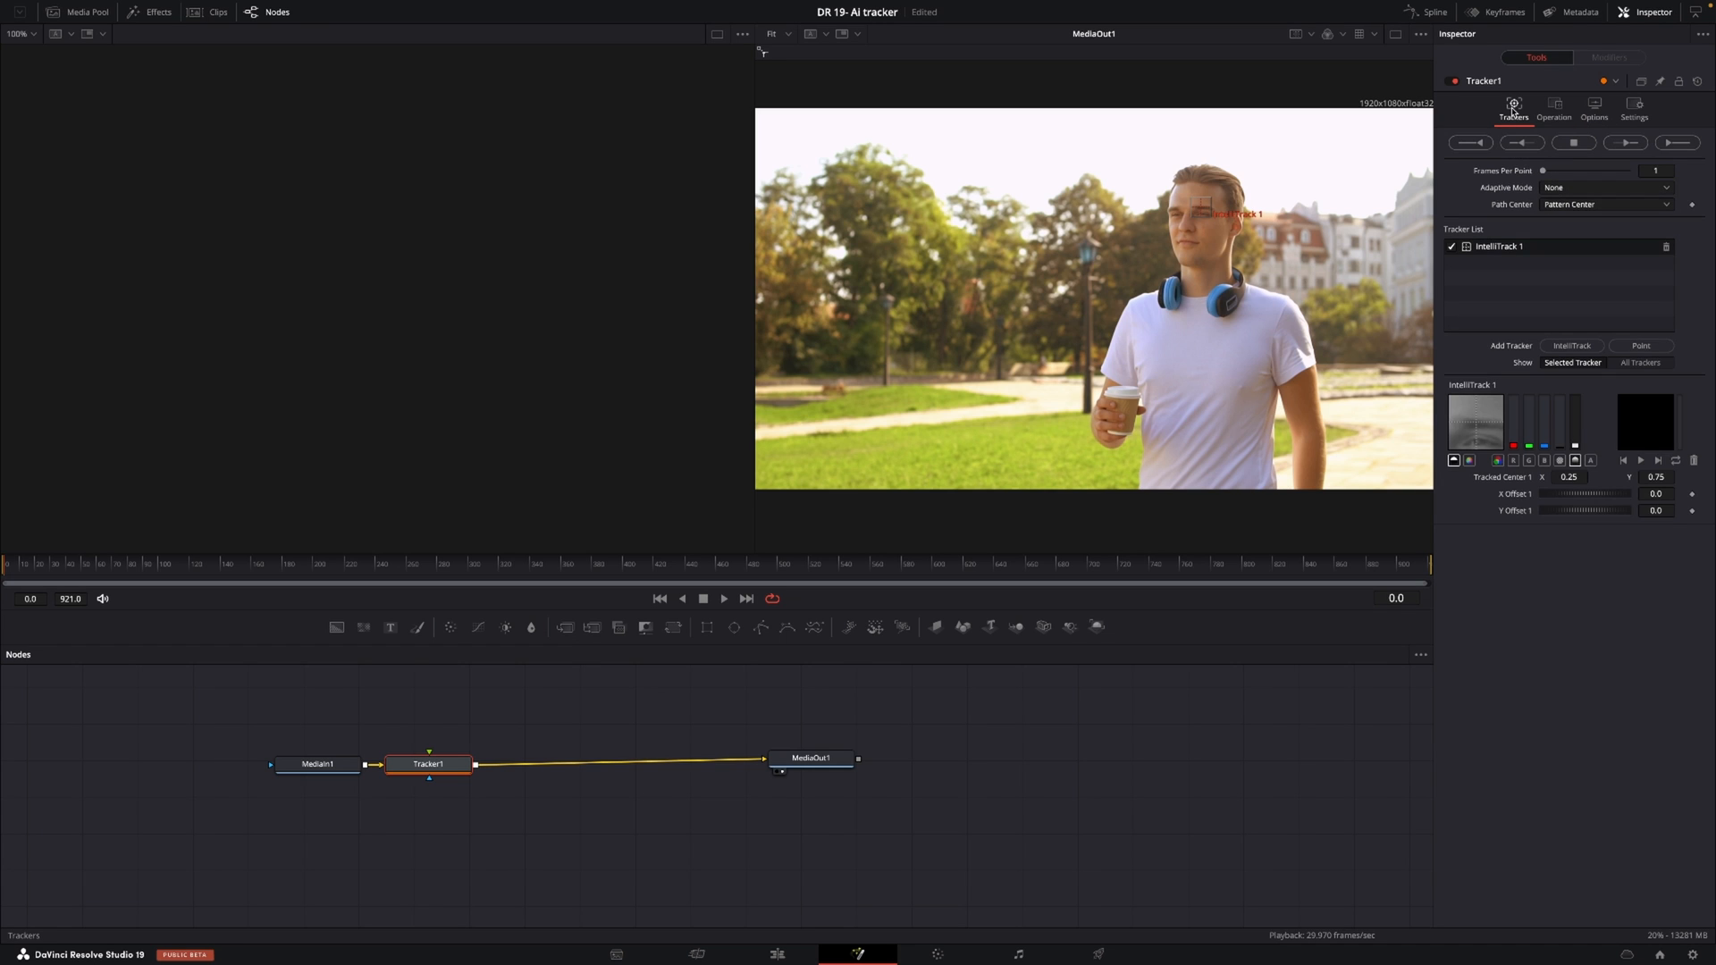
Step: Track the eyebrow forward across all 921 frames and dismiss the Render completed notice
click(1624, 142)
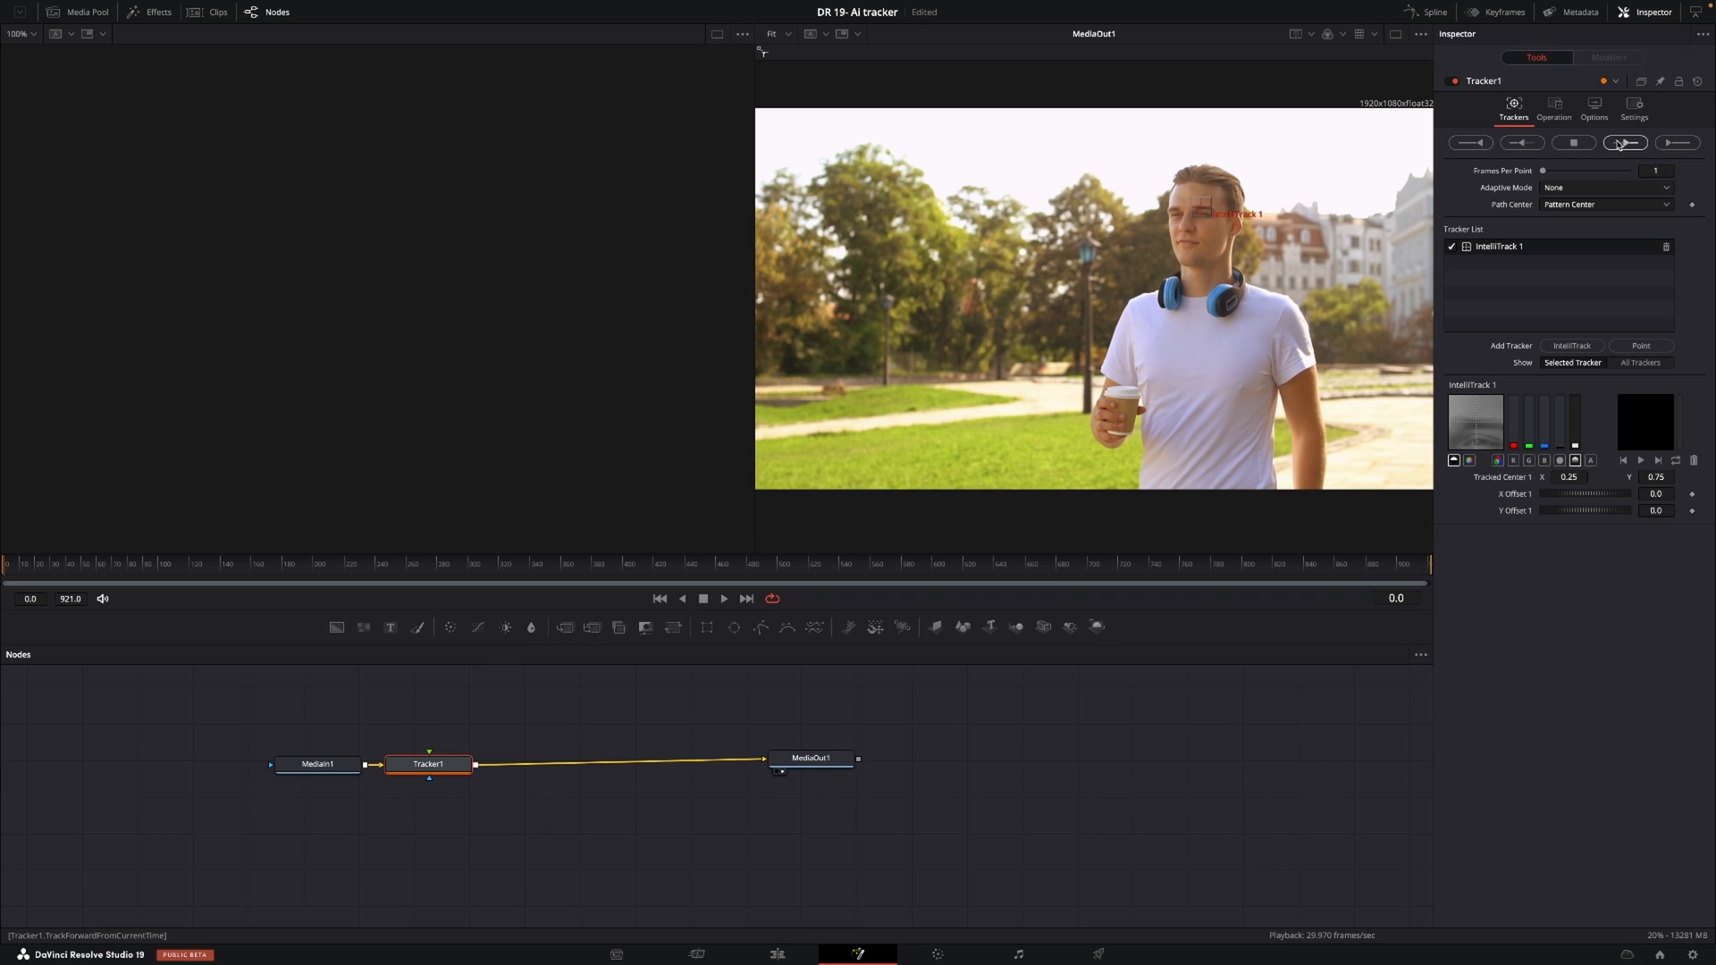
click(1624, 142)
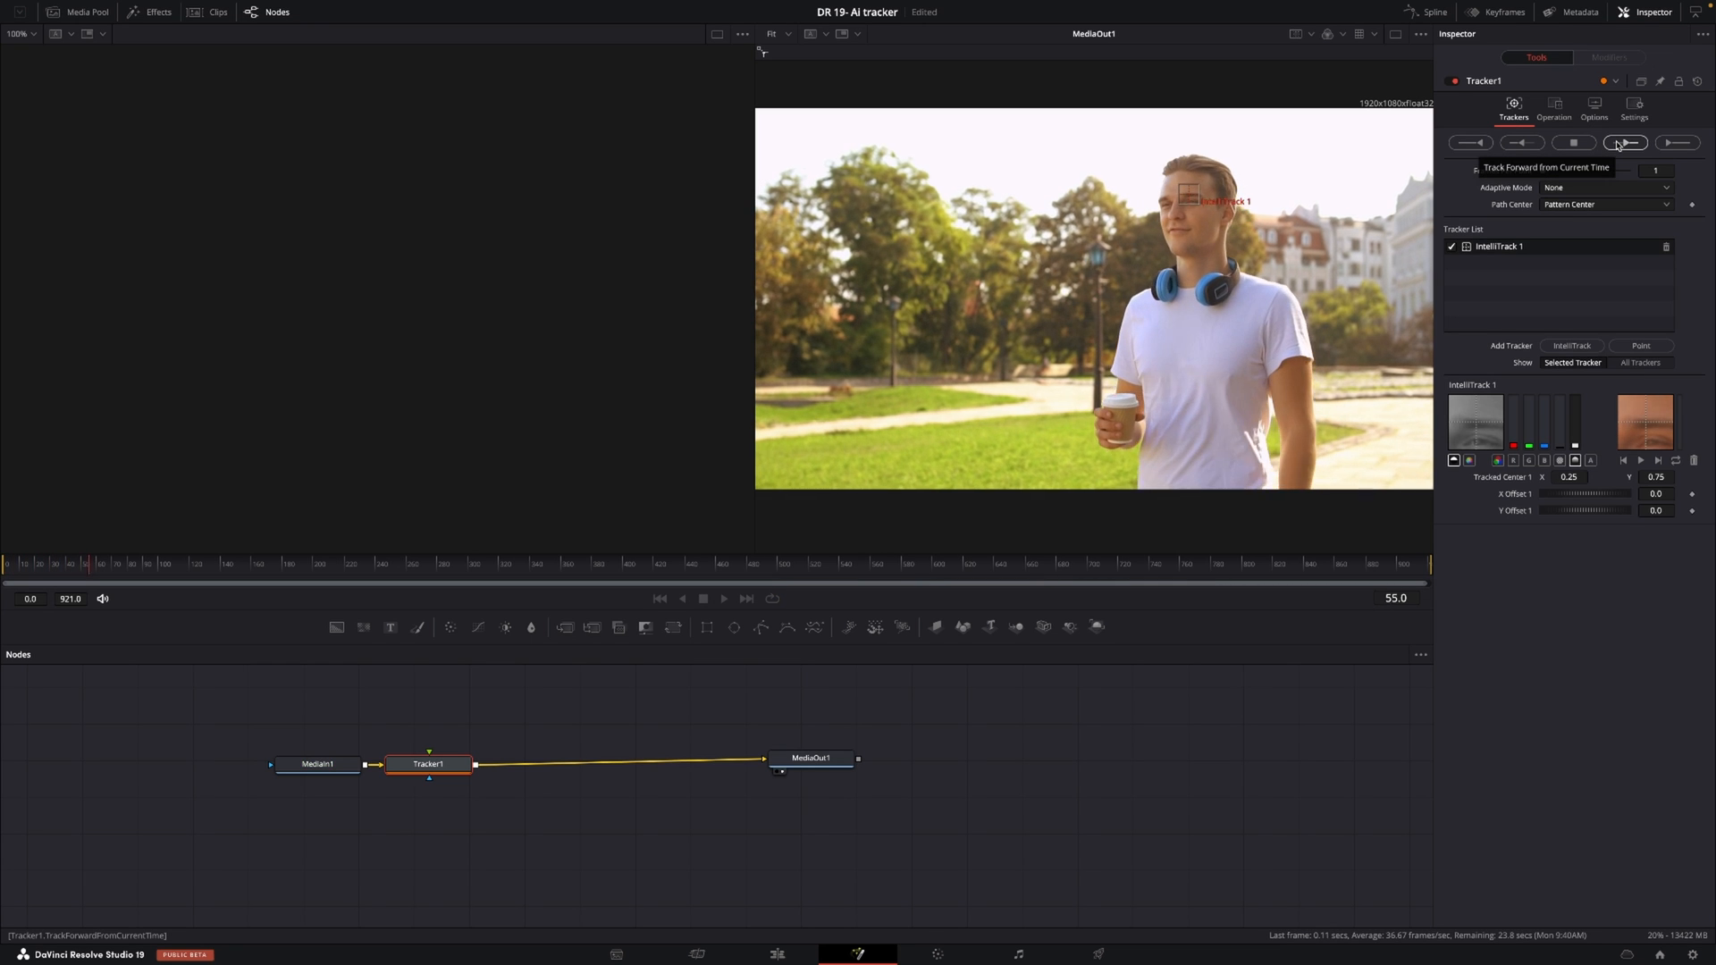
click(1625, 142)
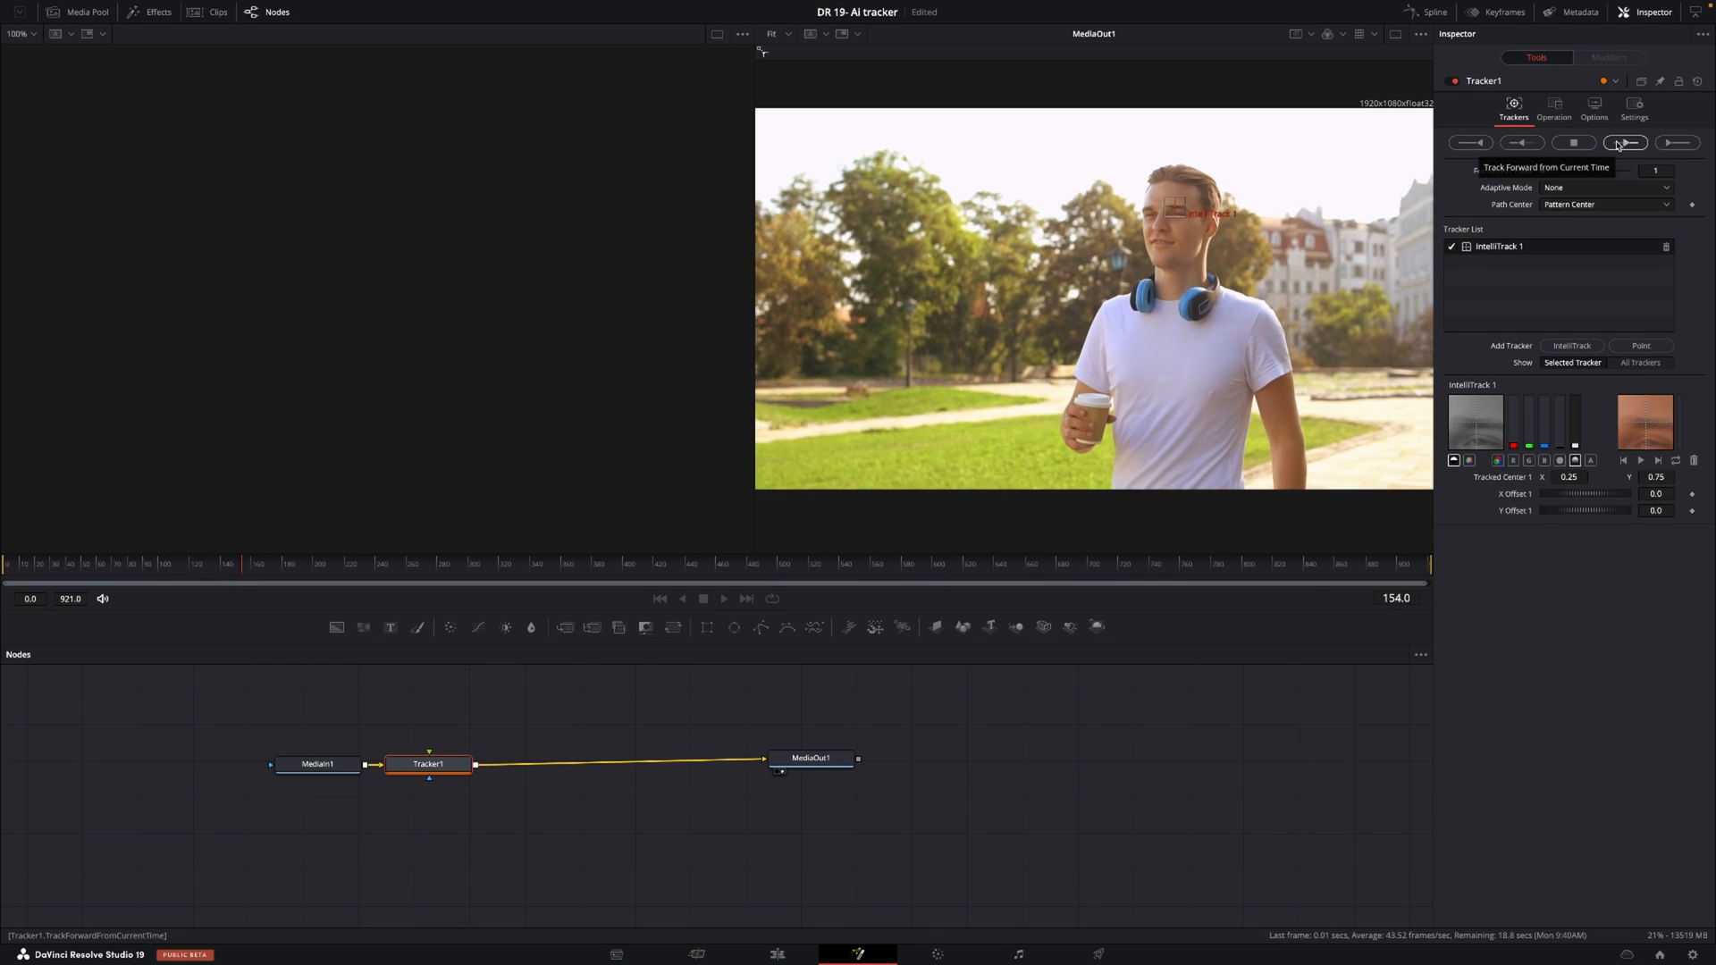
click(1624, 142)
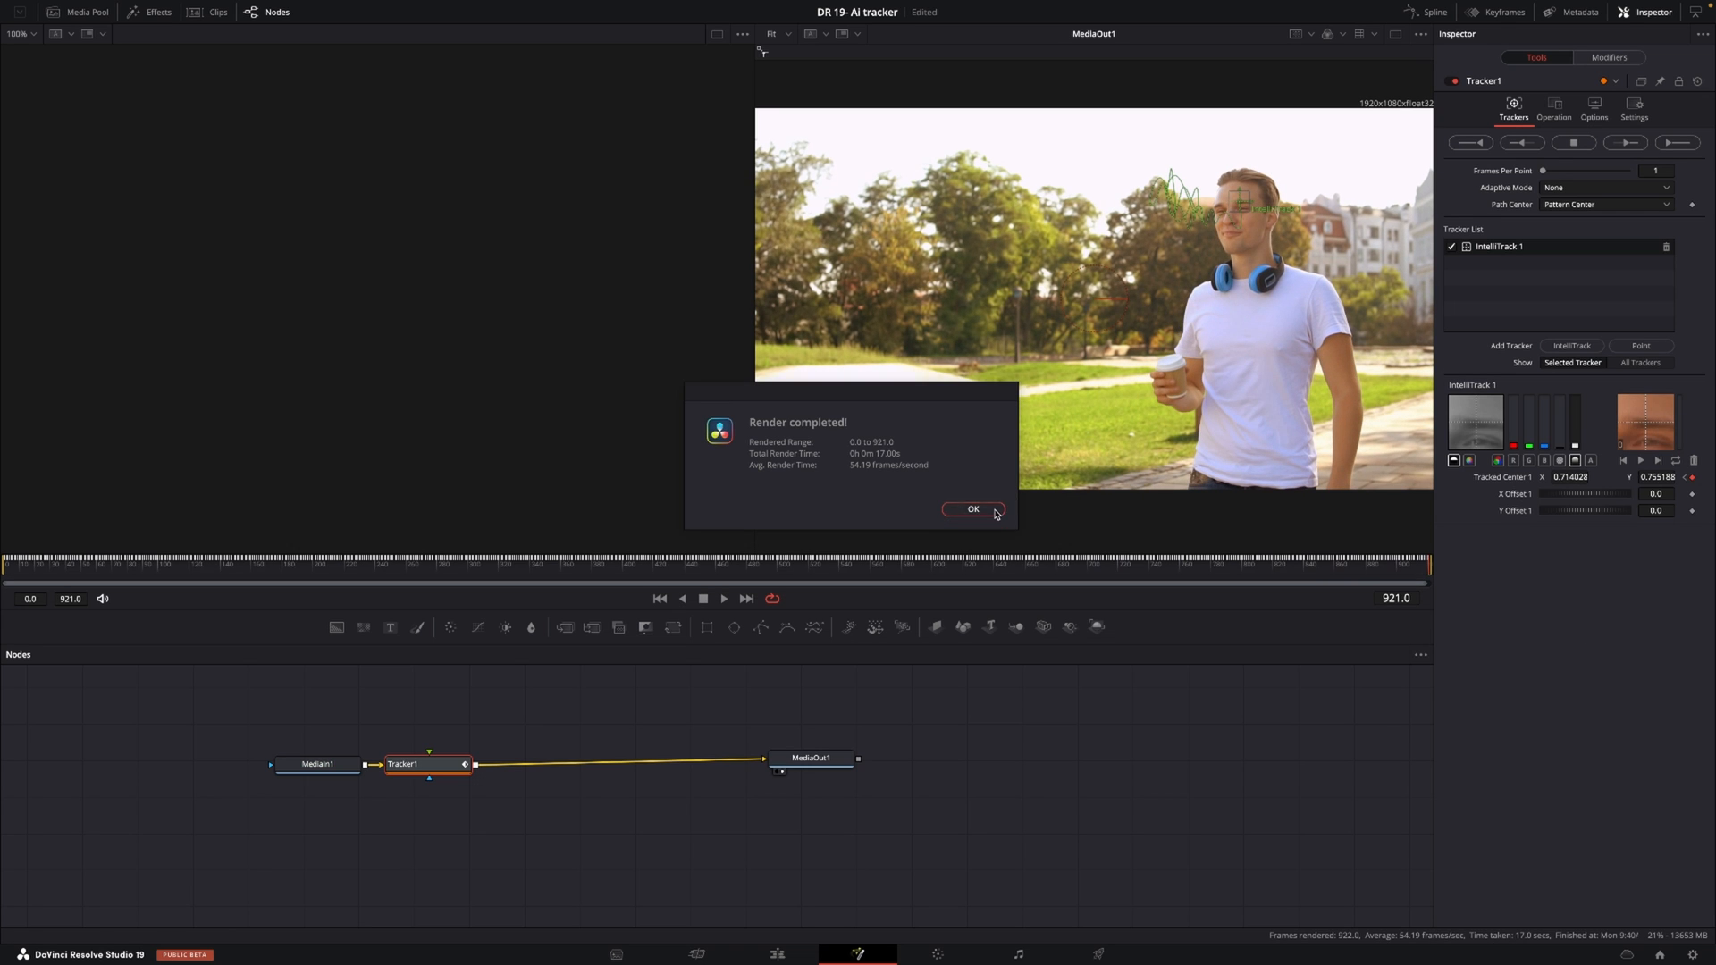
click(972, 508)
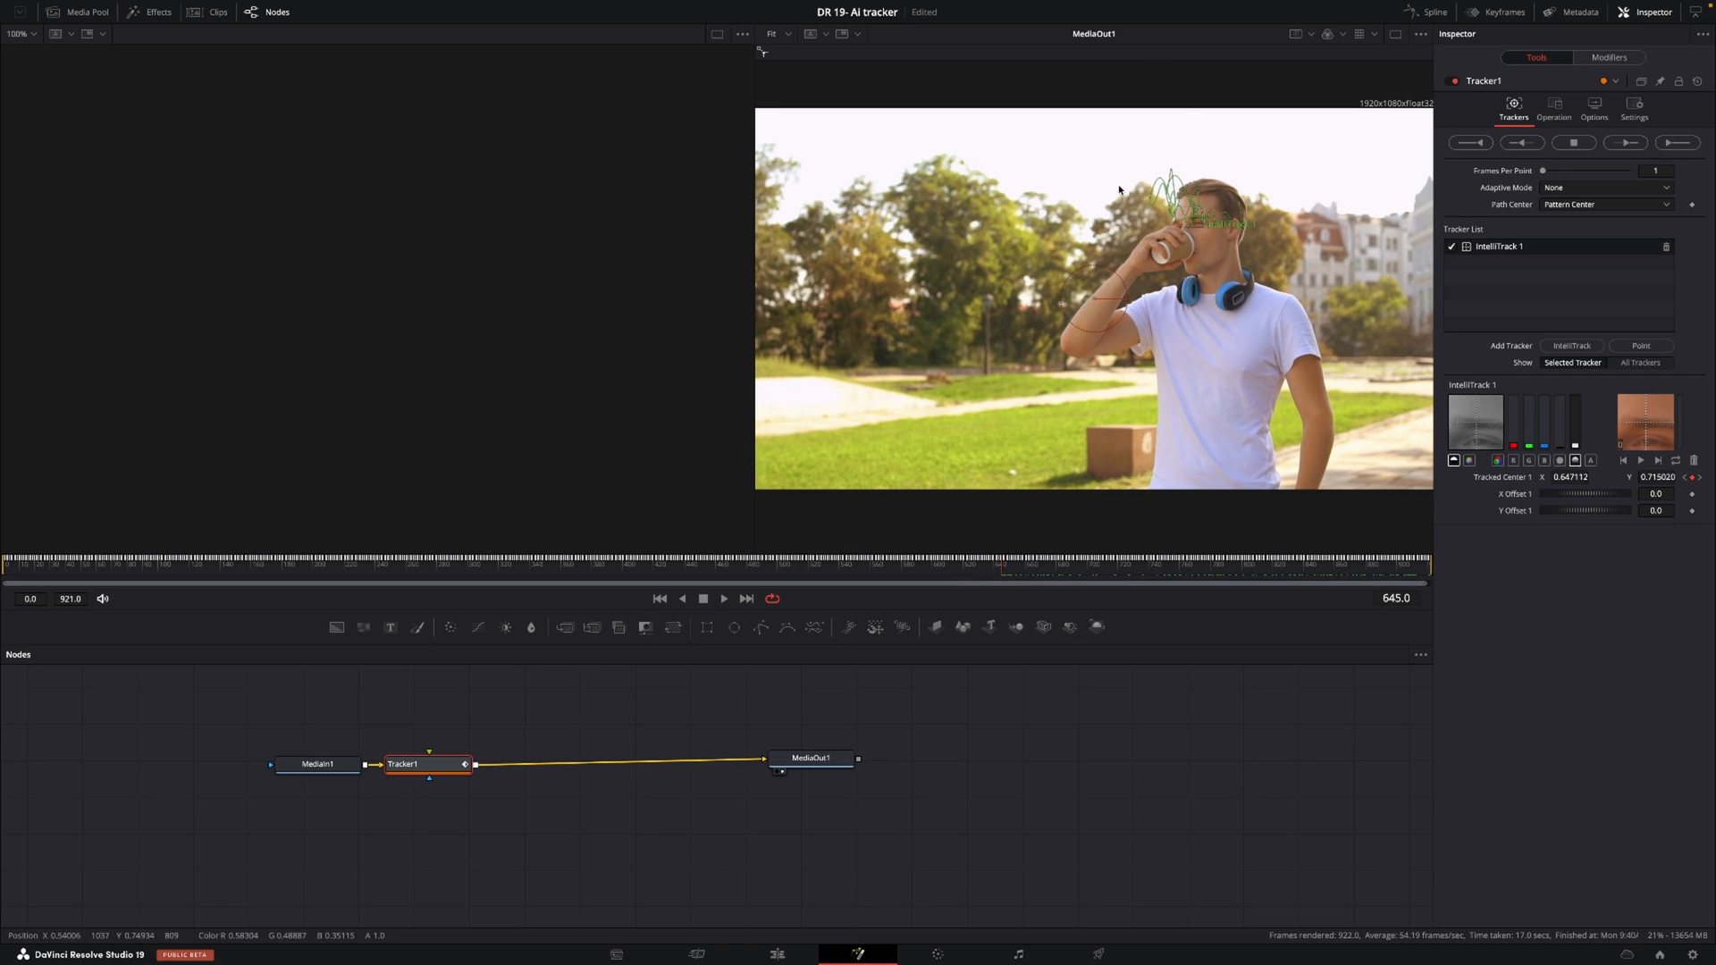
mouse_move(431, 697)
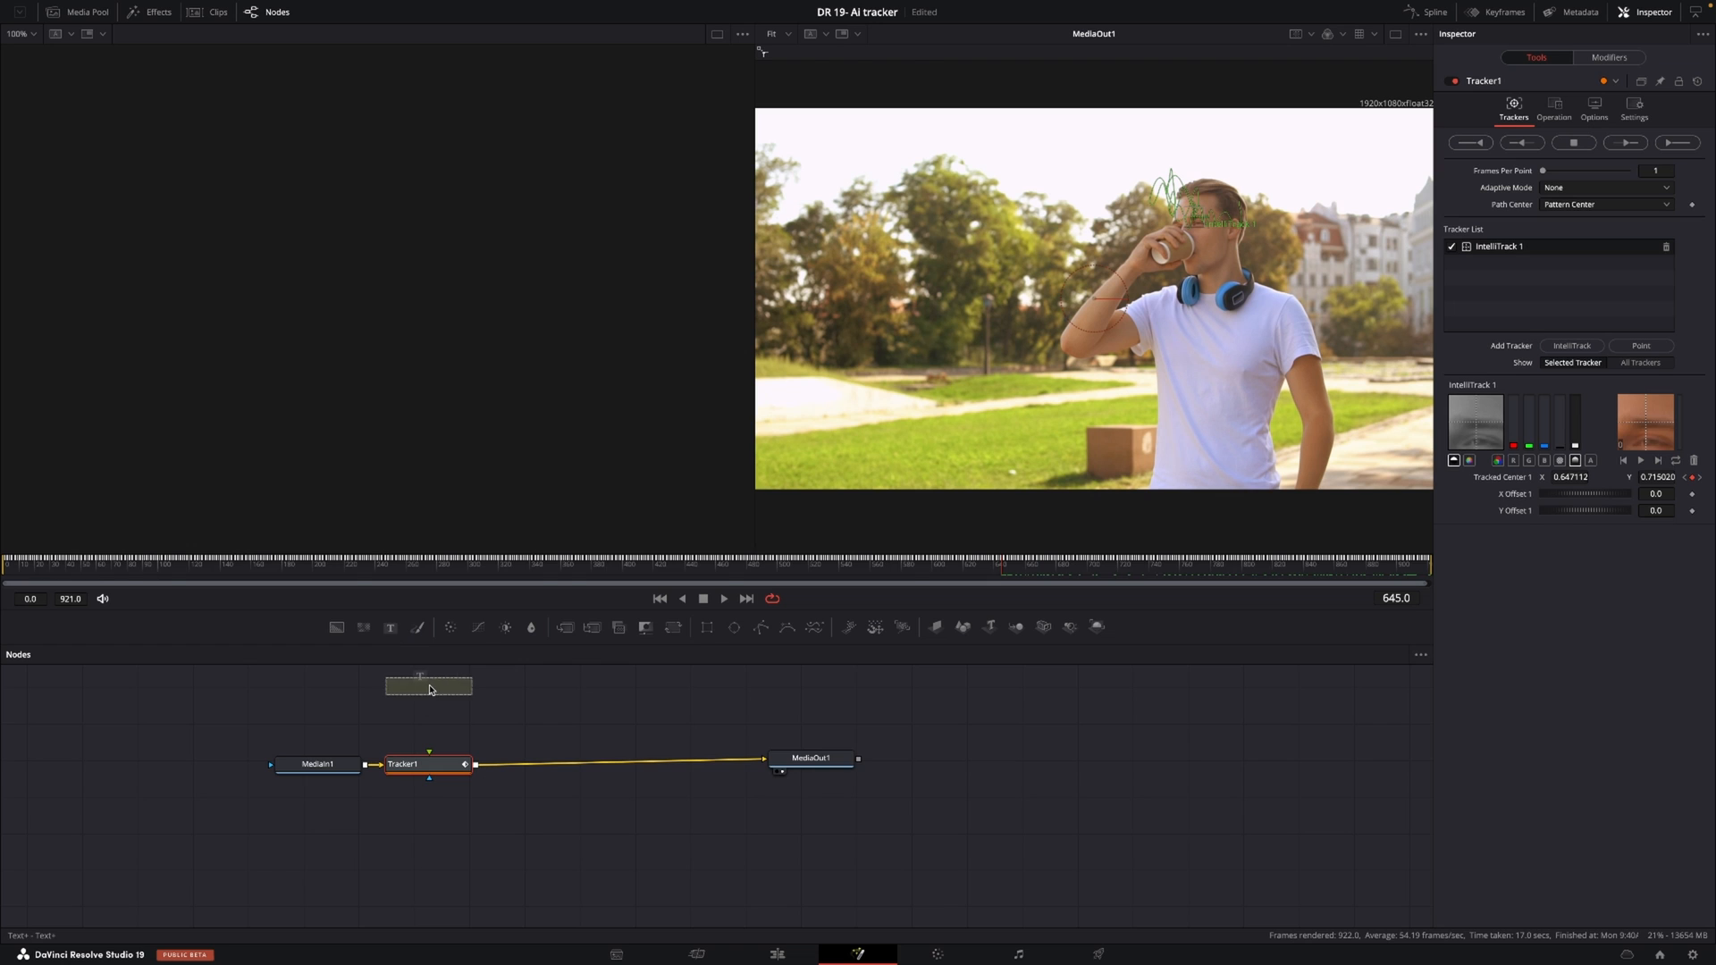
Step: Add a Text+ node reading 'DUDE' in Sara SemiCondensed, coloured orange
click(428, 695)
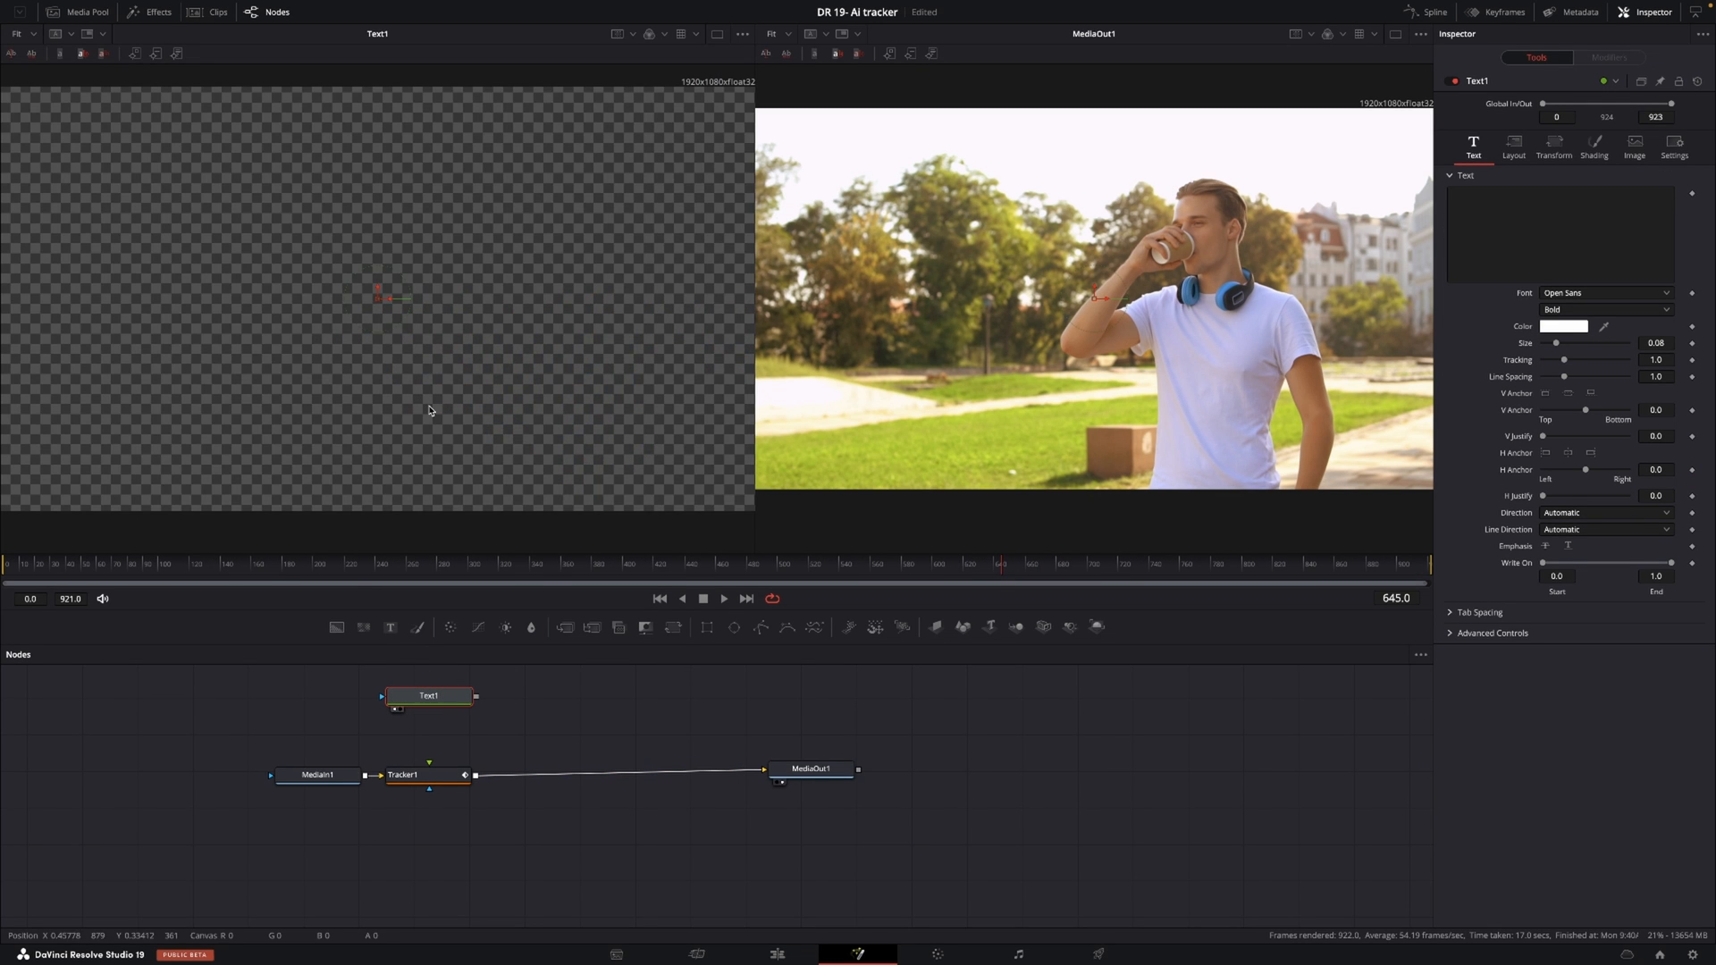
click(1558, 234)
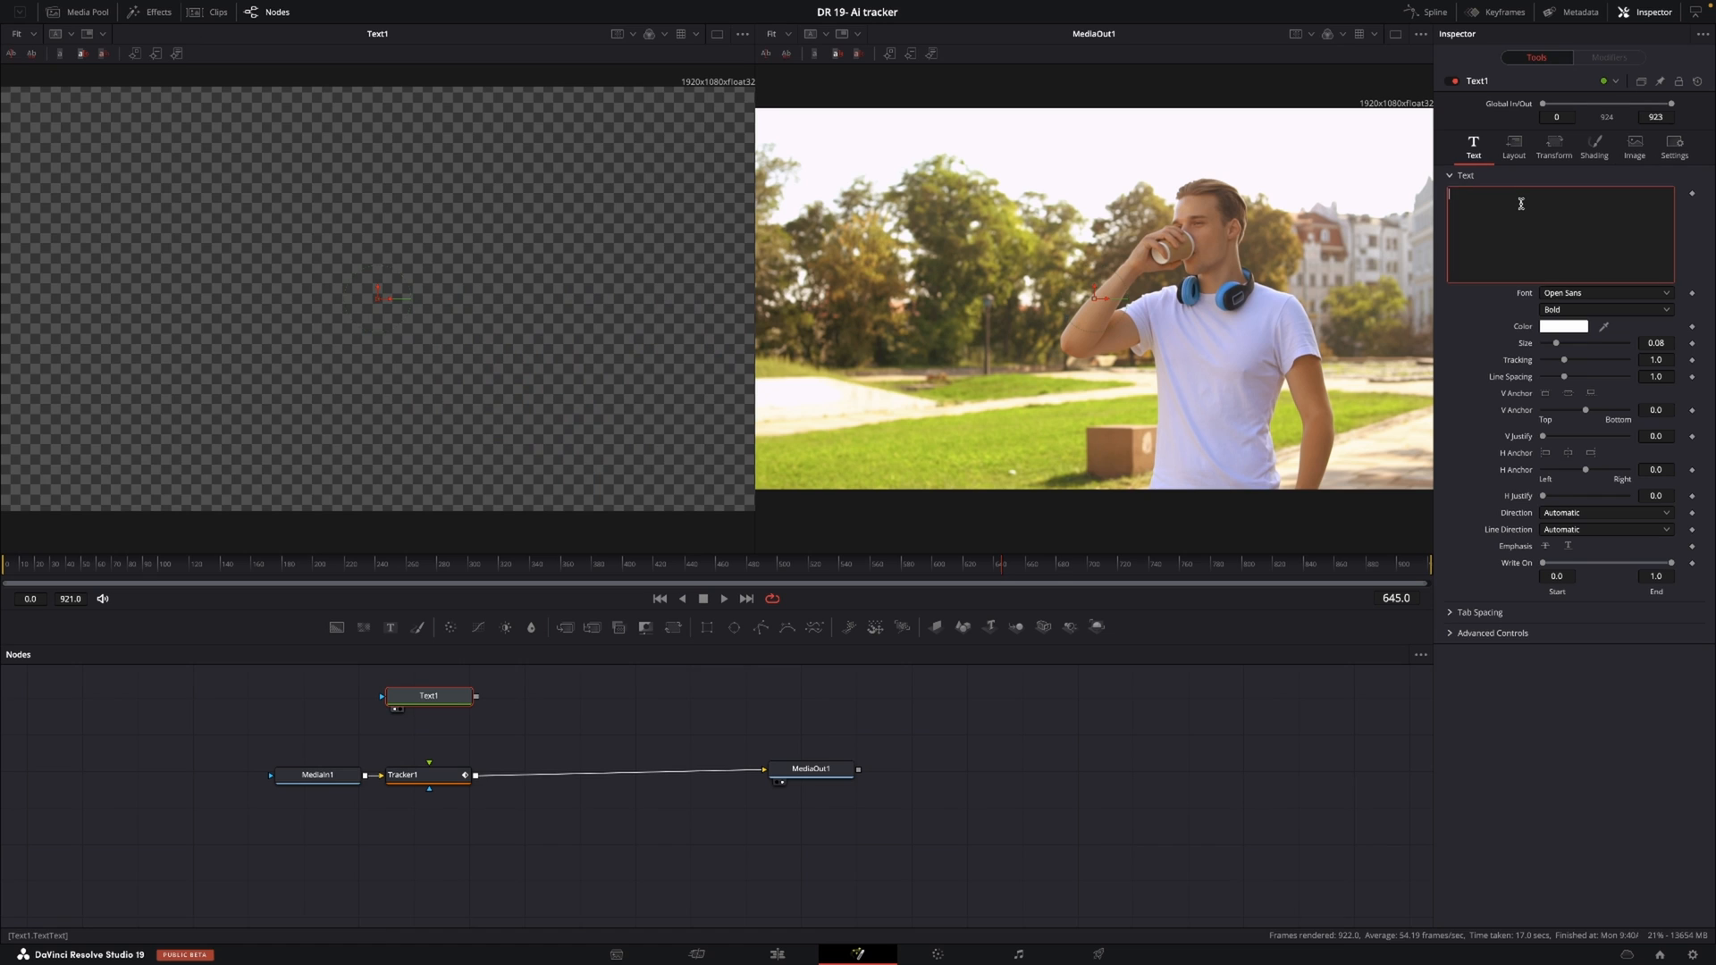
text(DUDE)
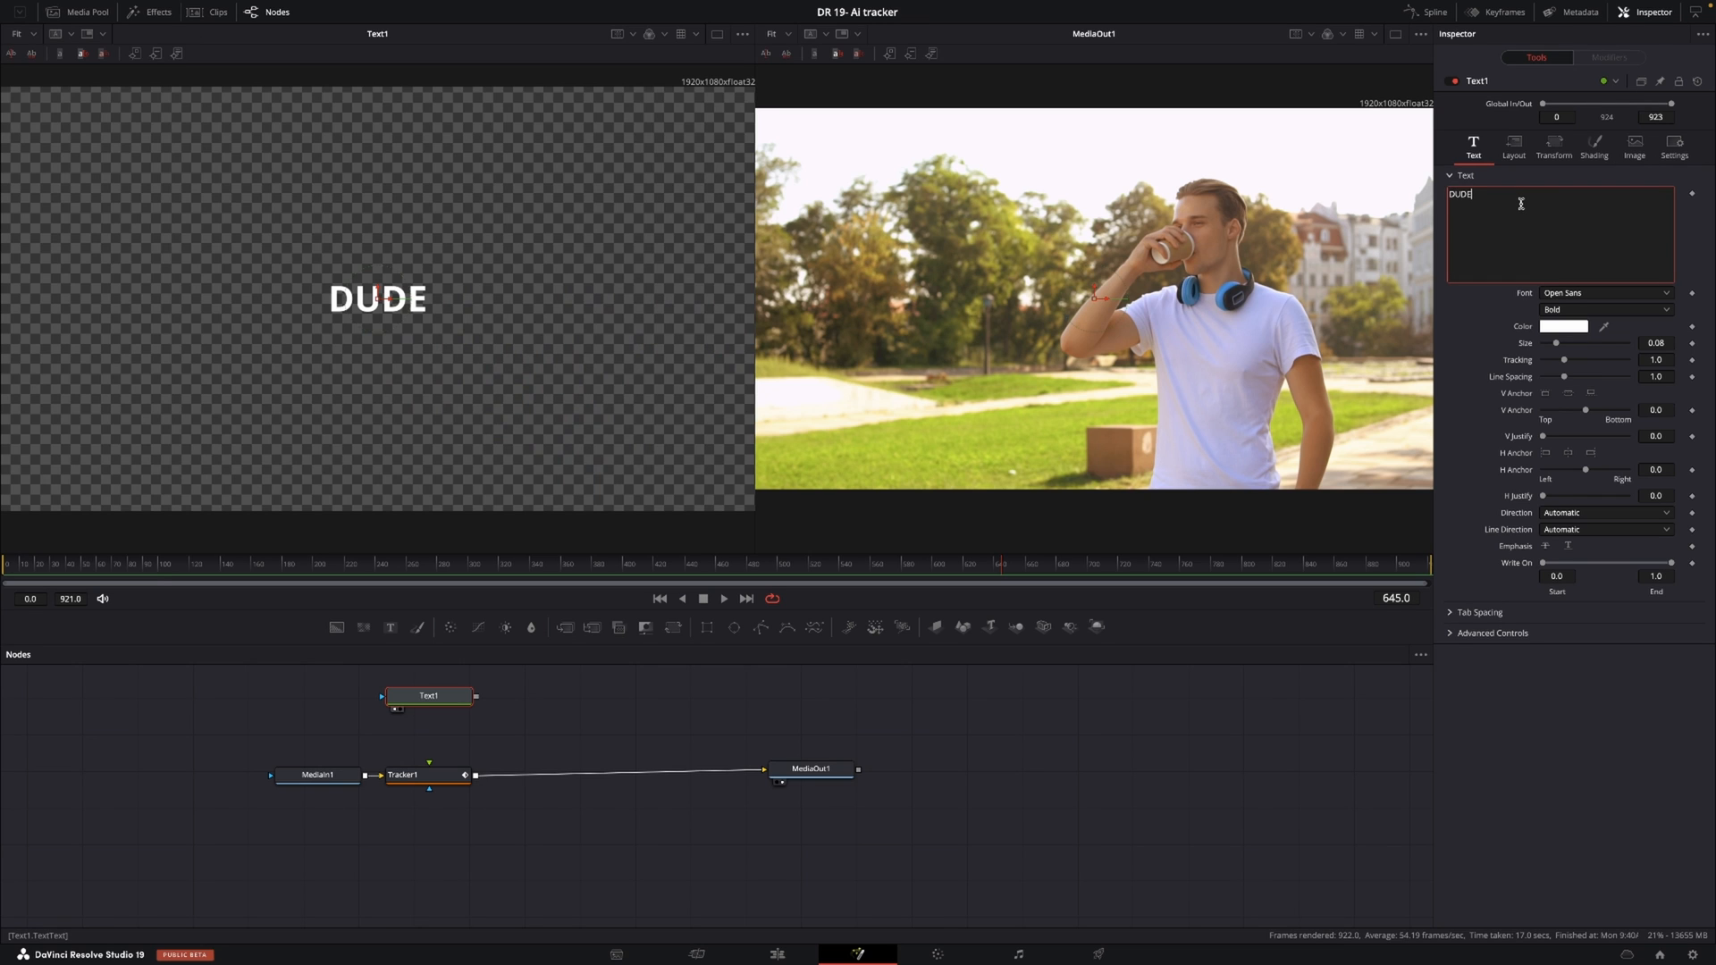
click(1602, 292)
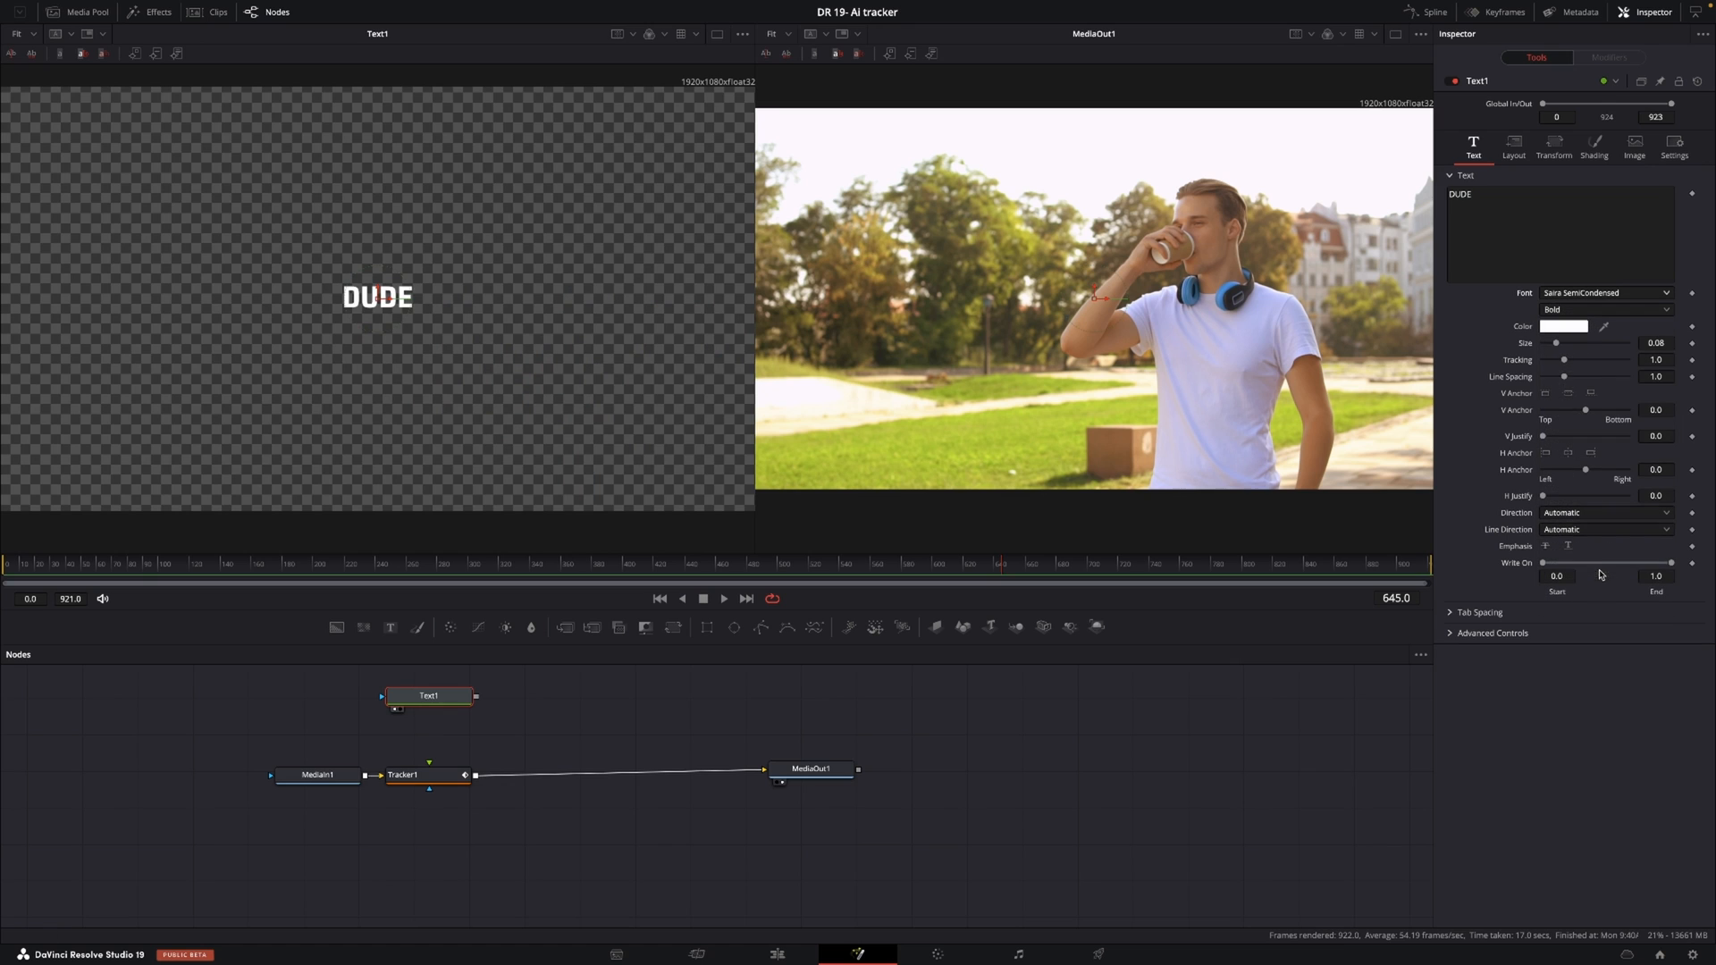
click(1563, 326)
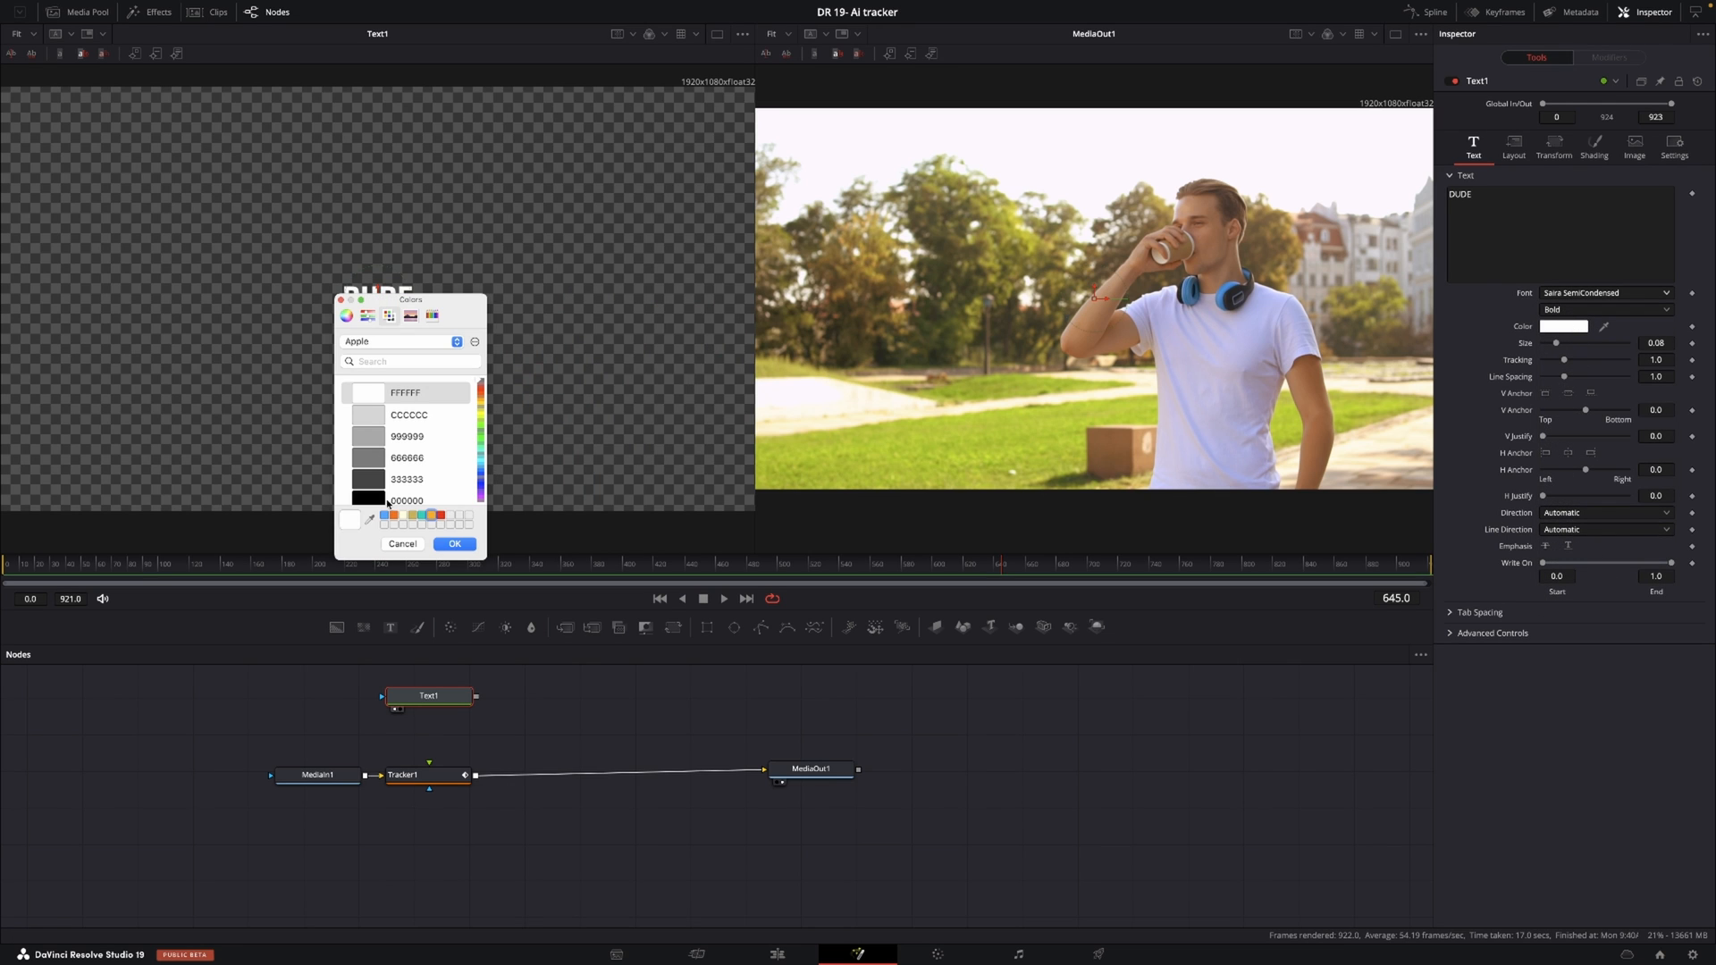
click(453, 545)
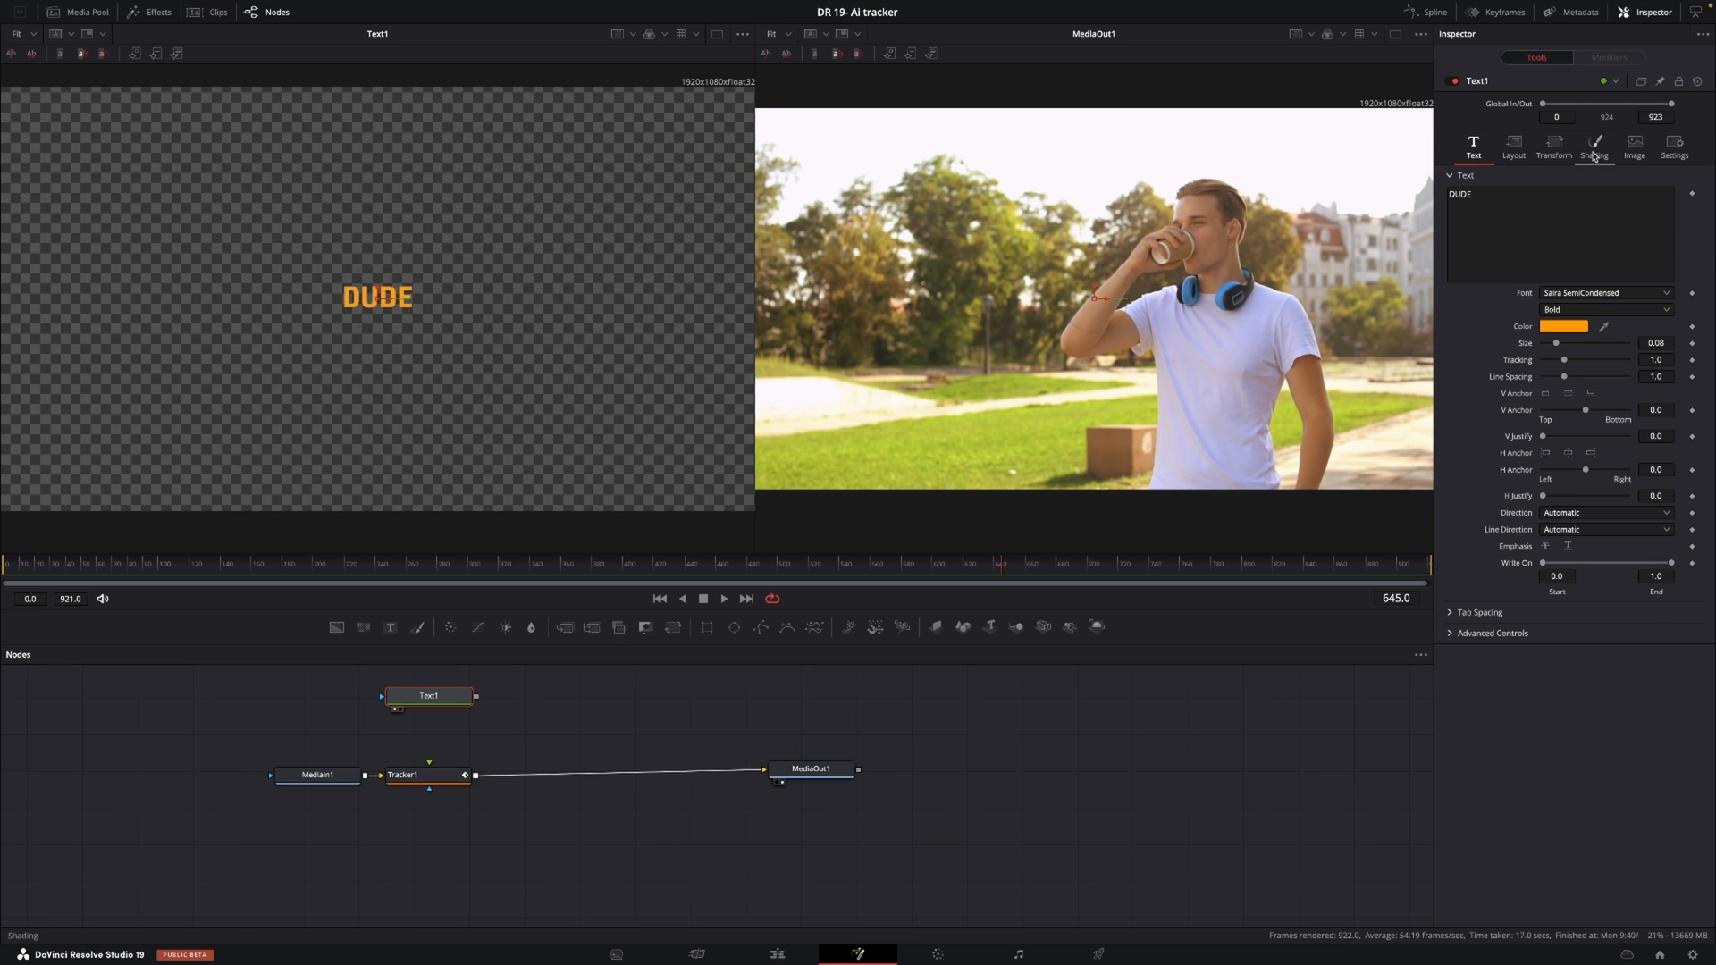
Step: Enable the Black Shadow shading element (element 3) on the DUDE text
click(1593, 148)
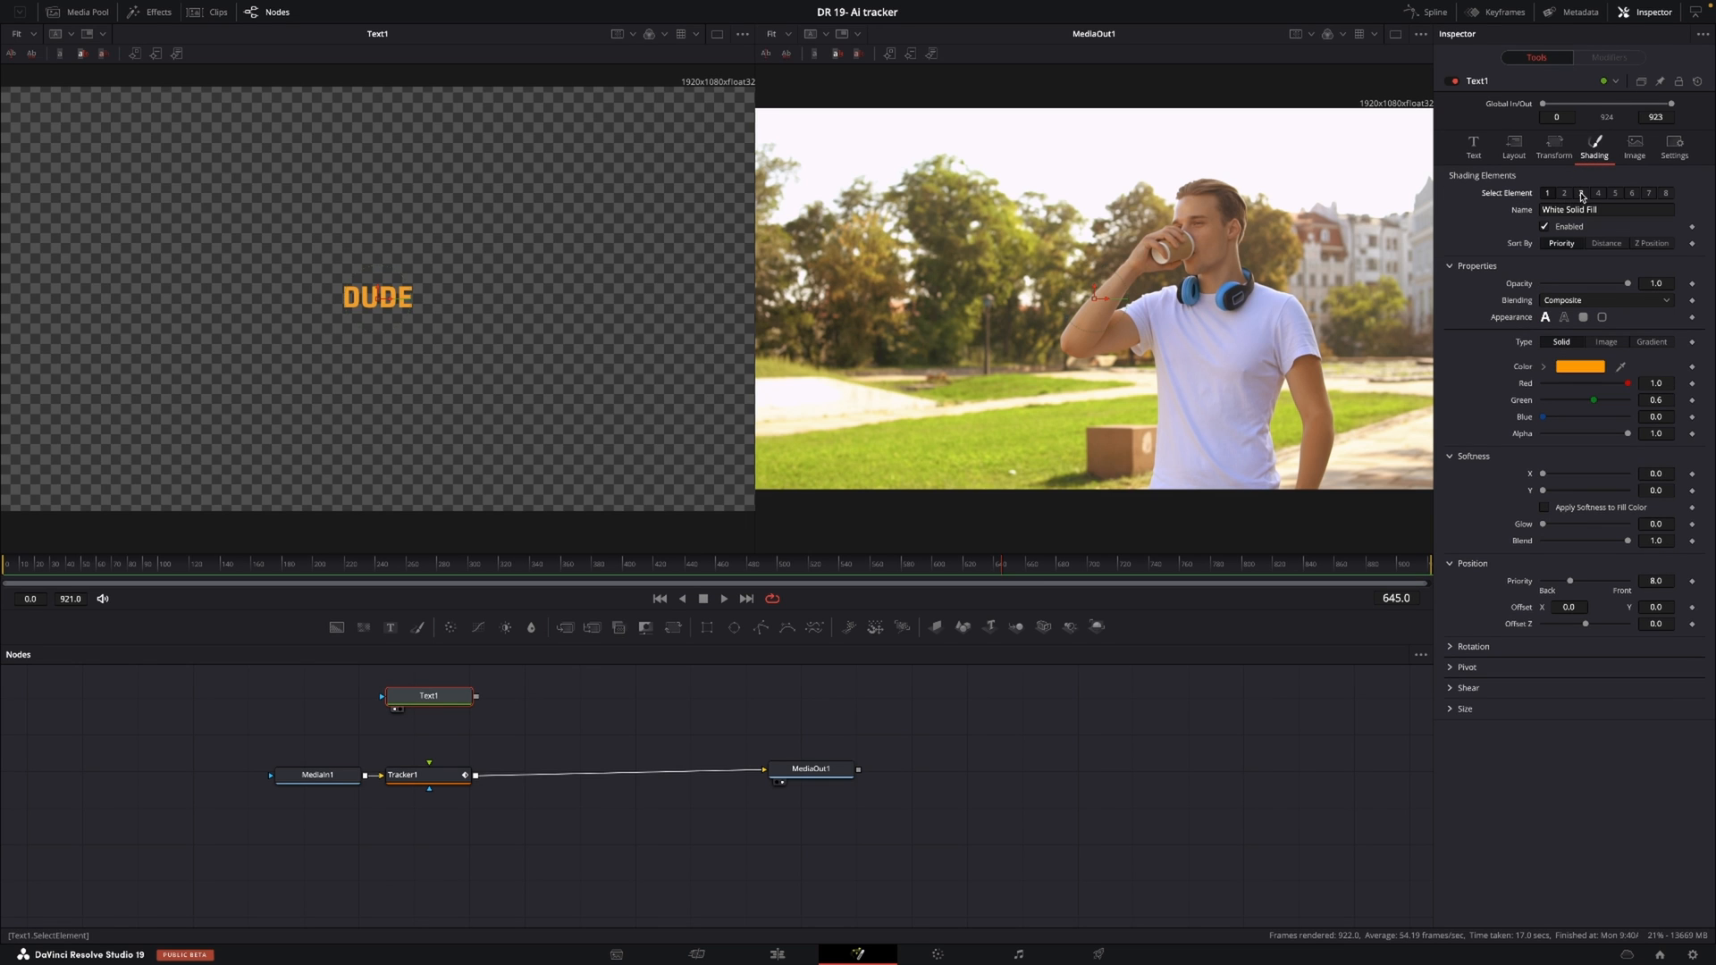
click(1579, 193)
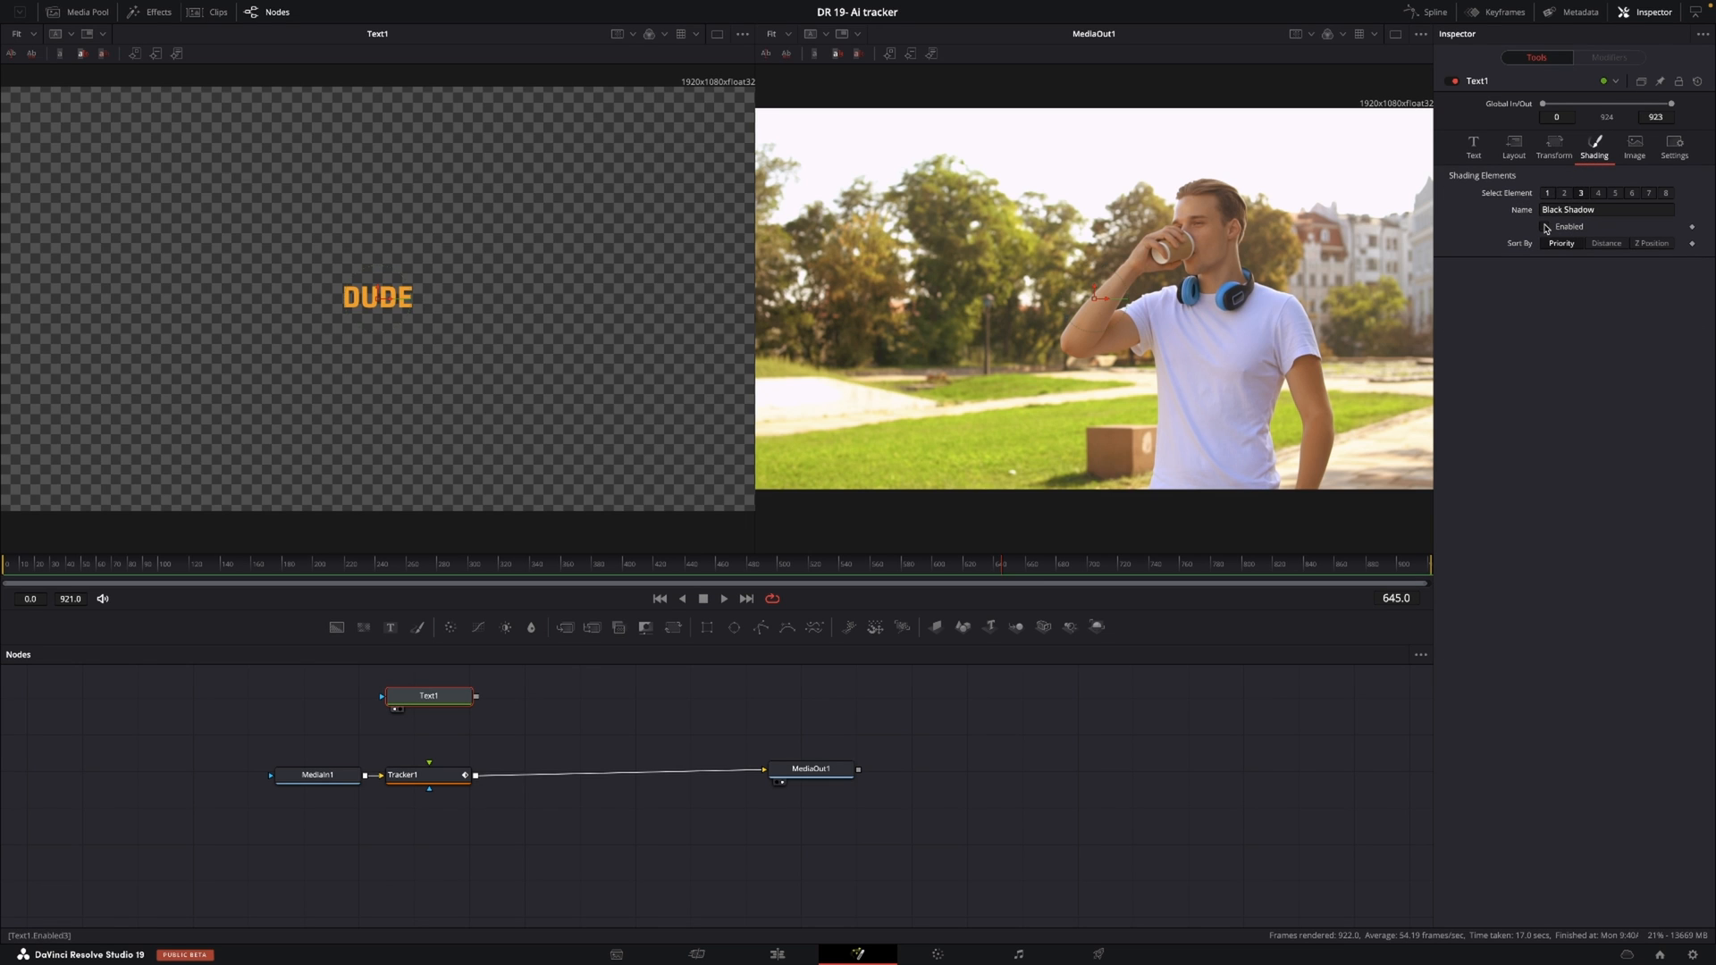
click(1544, 226)
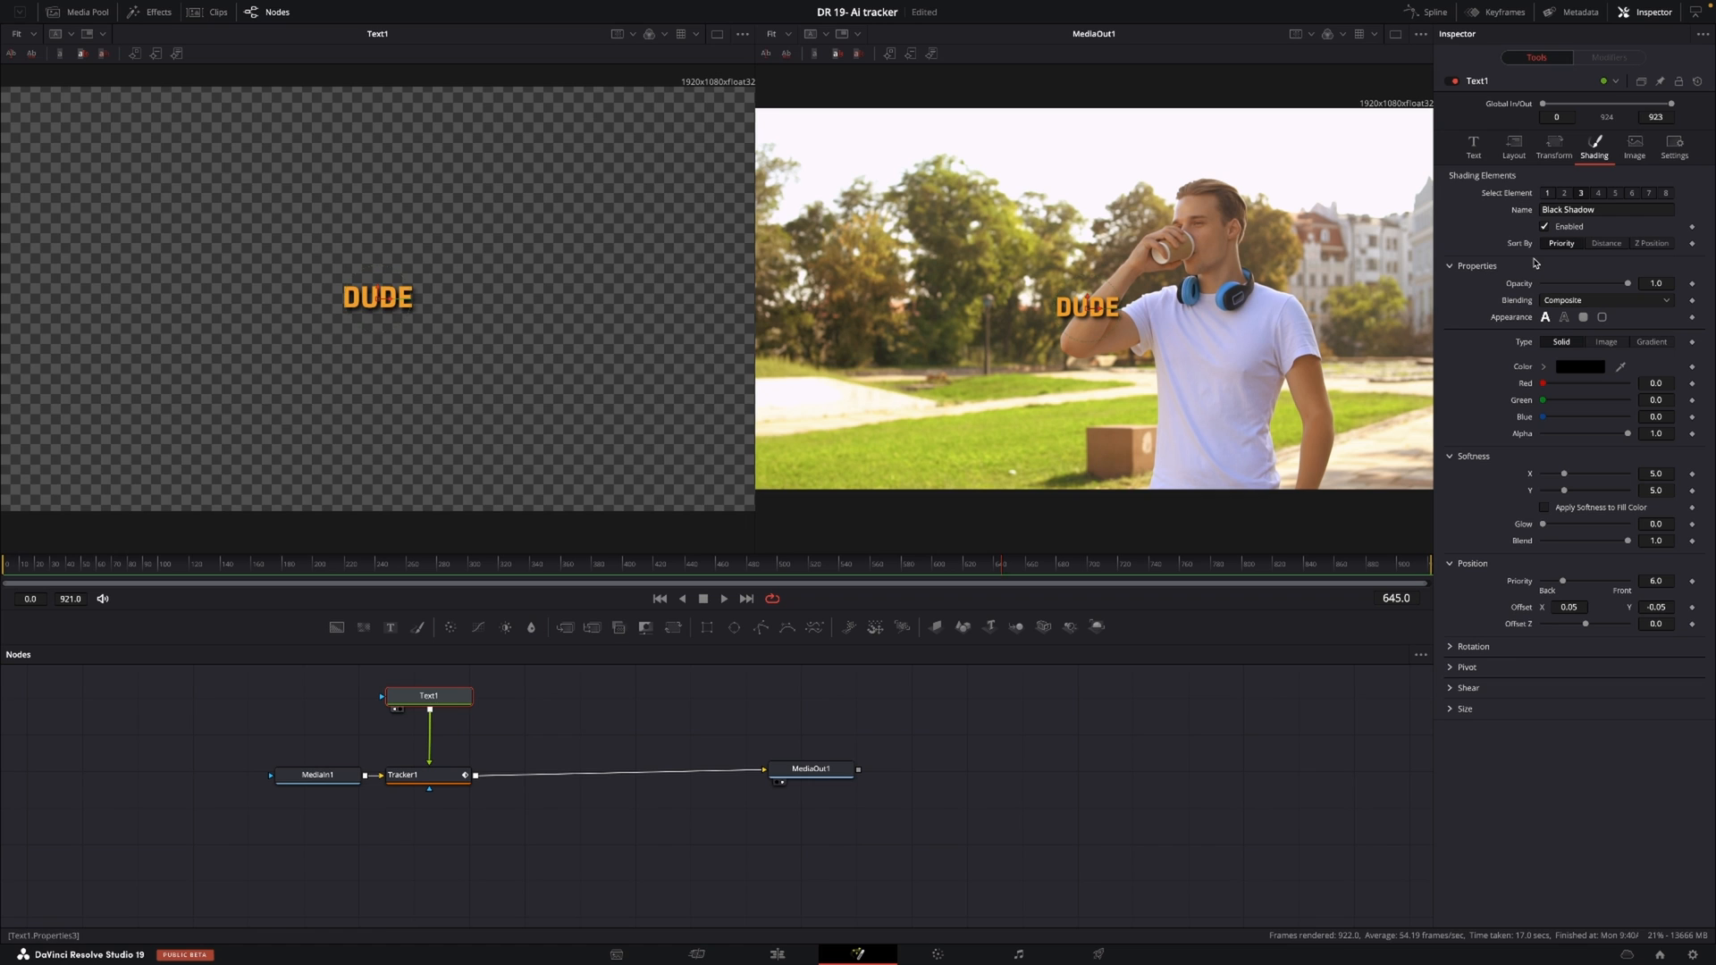
Step: Enlarge the DUDE text to about 0.21 and raise it above the man's head
click(1473, 146)
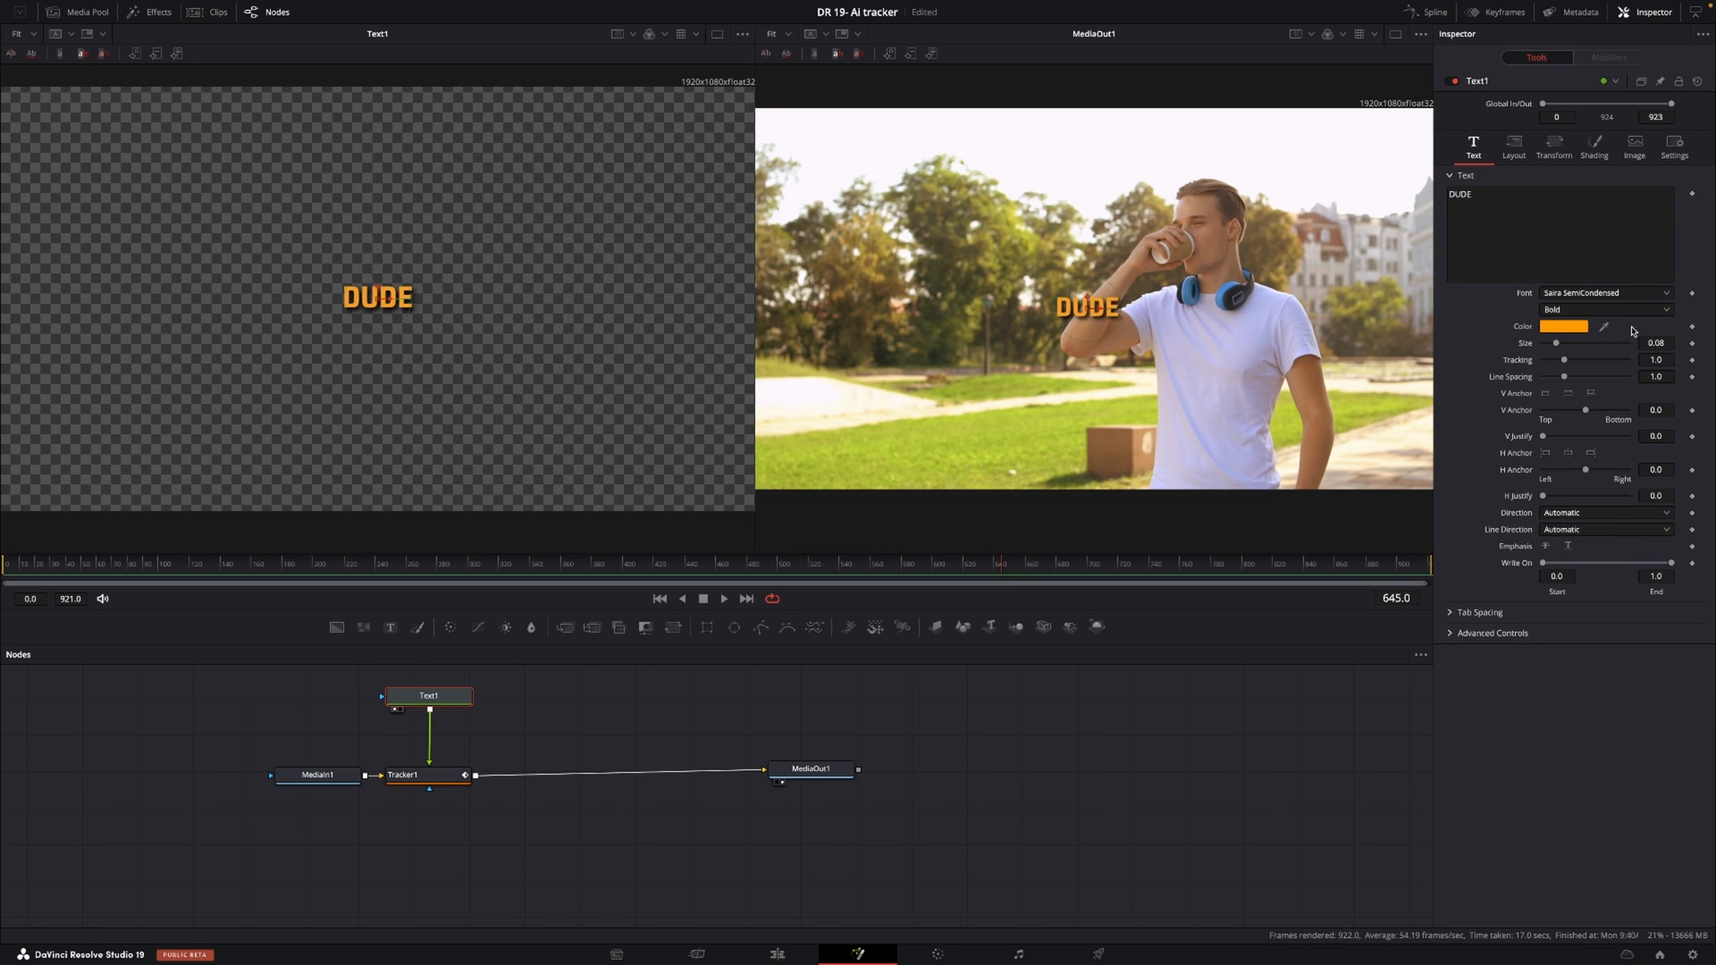
drag(1554, 342, 1572, 343)
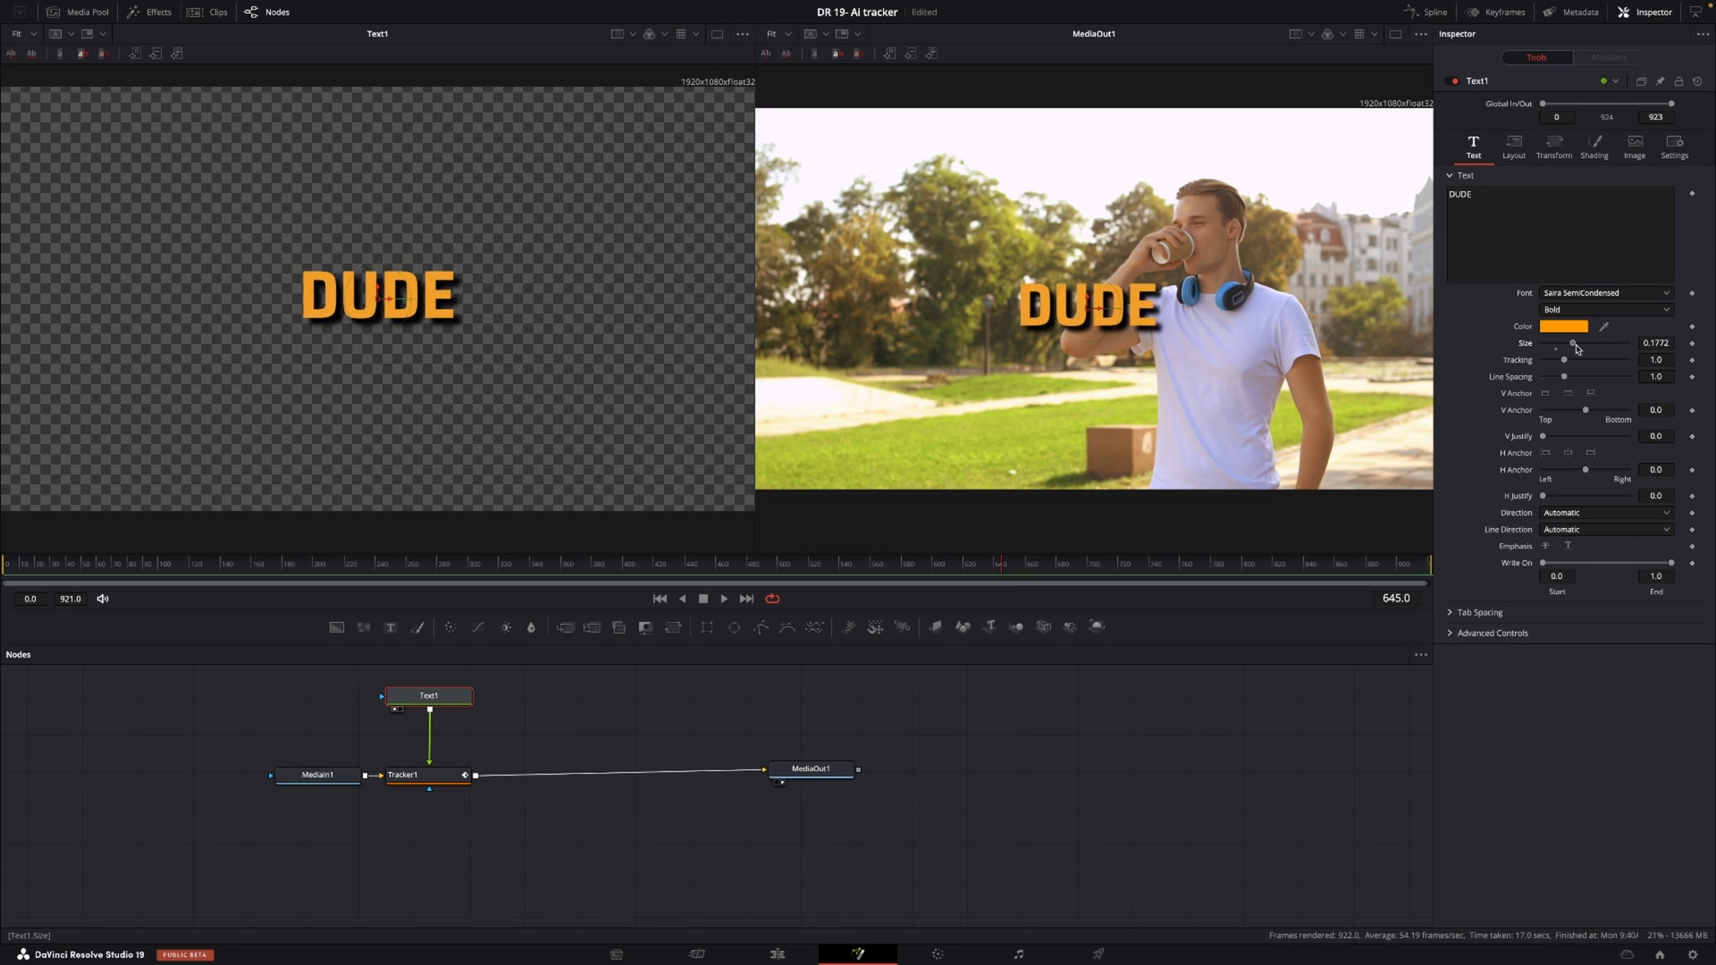
drag(1574, 348, 1584, 347)
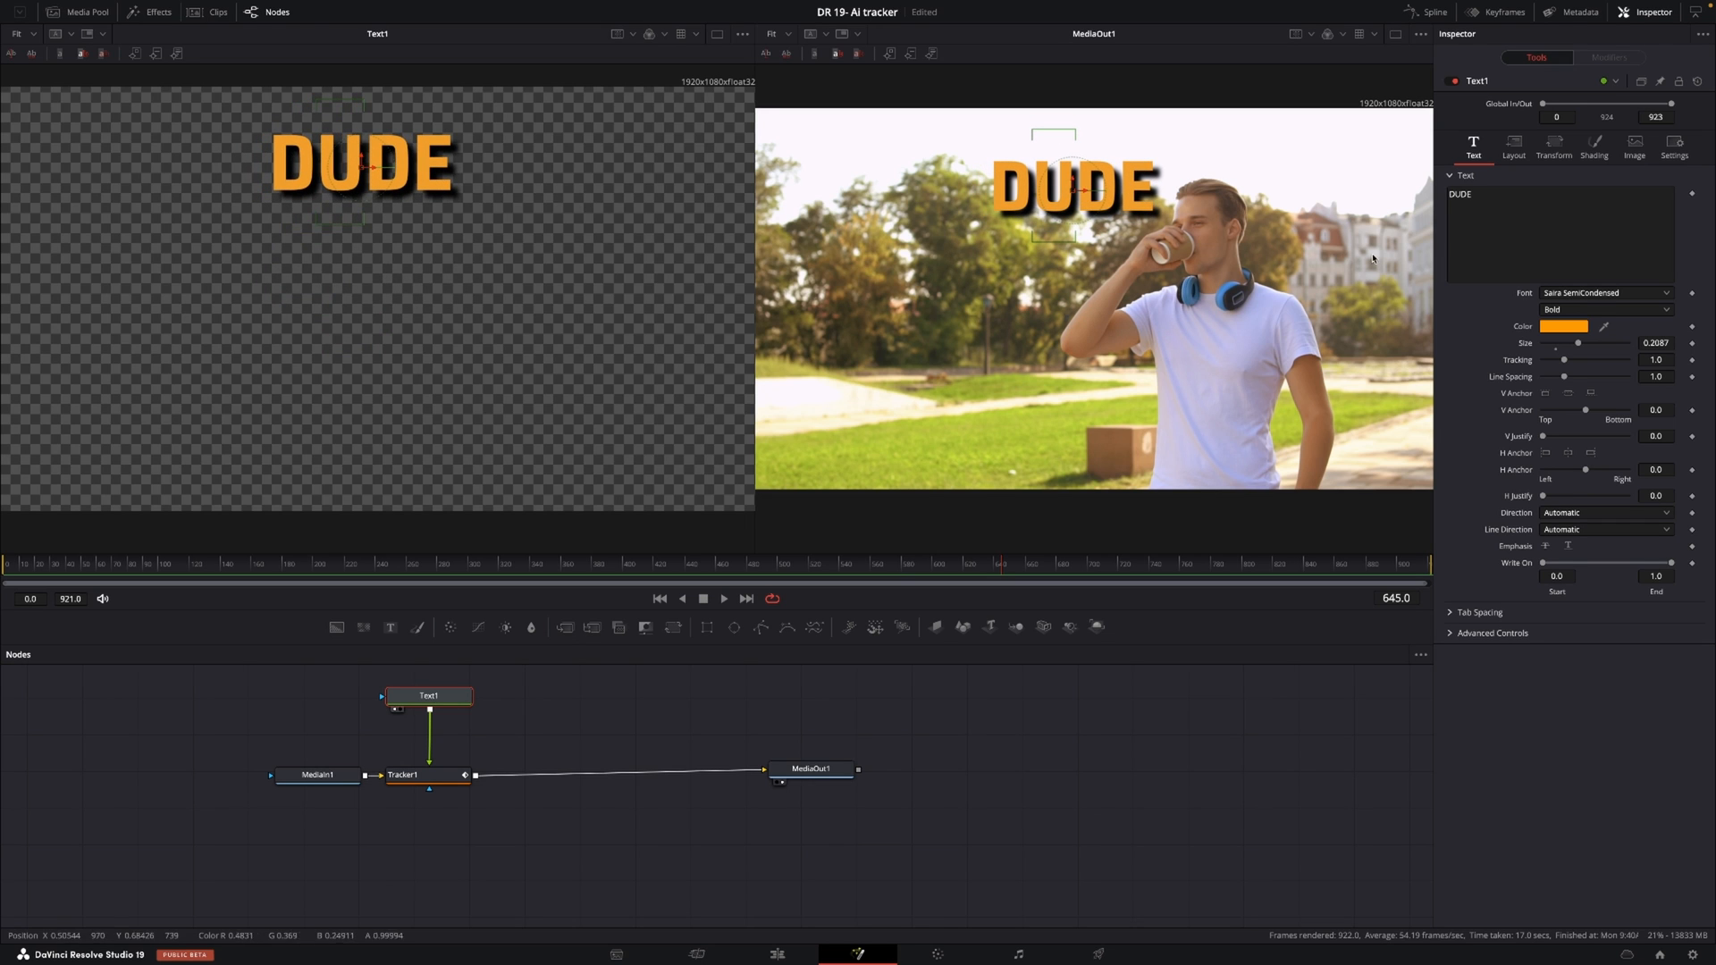
click(1593, 147)
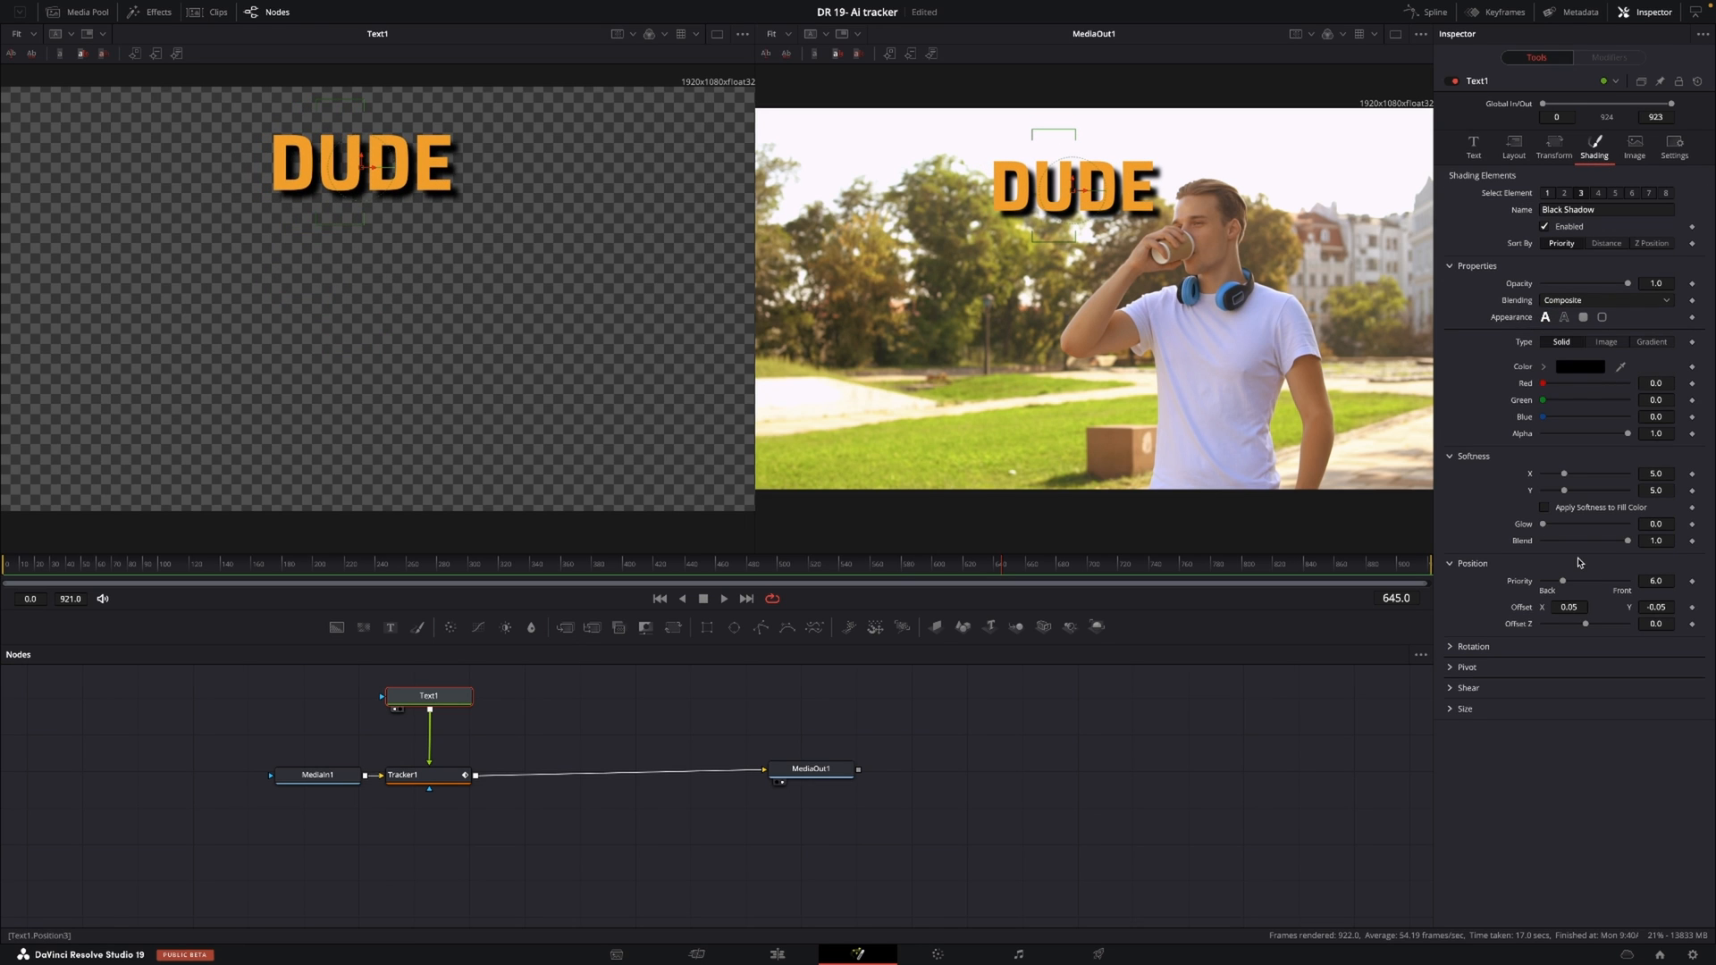